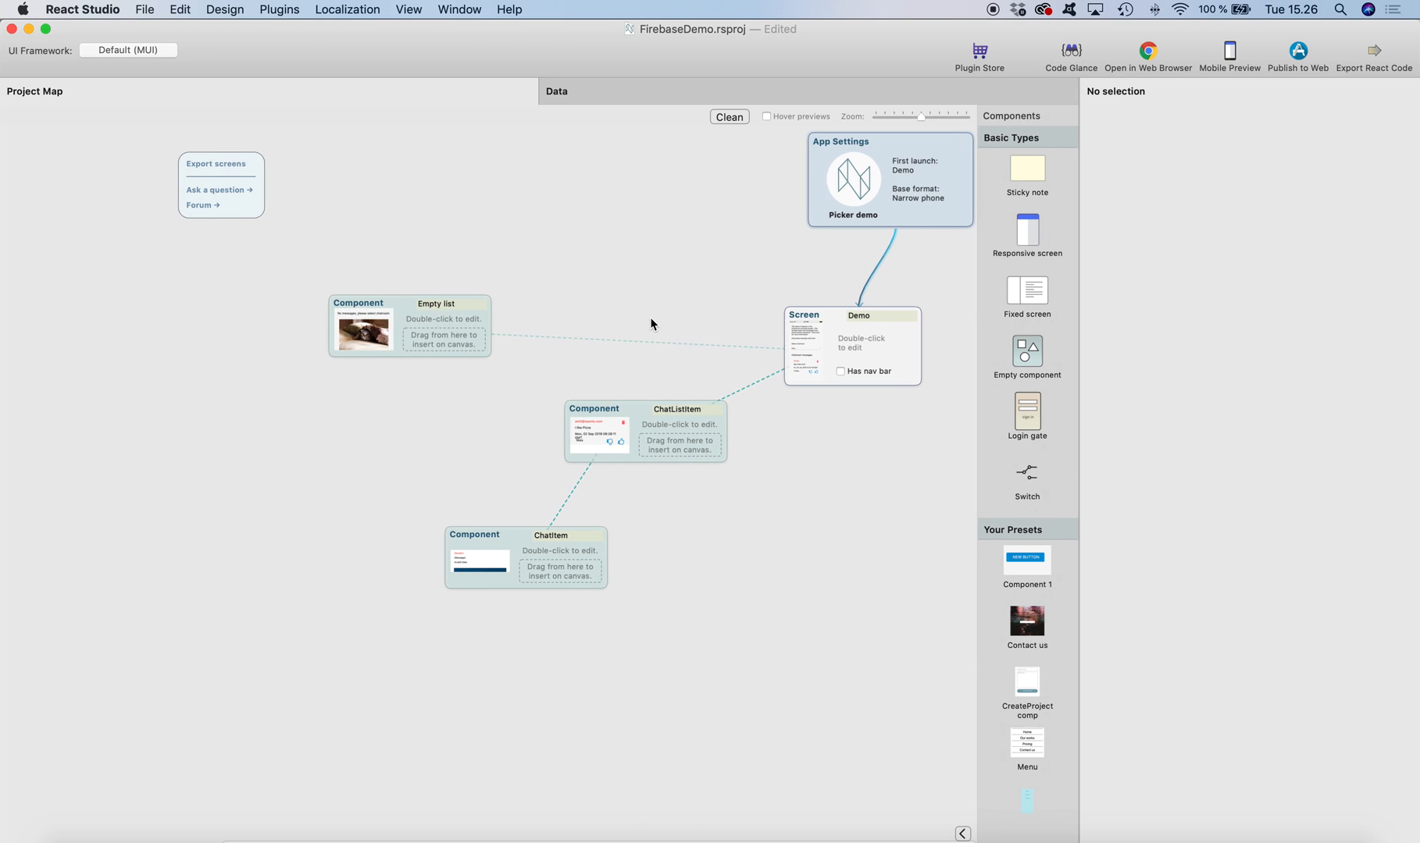
mouse_move(773, 447)
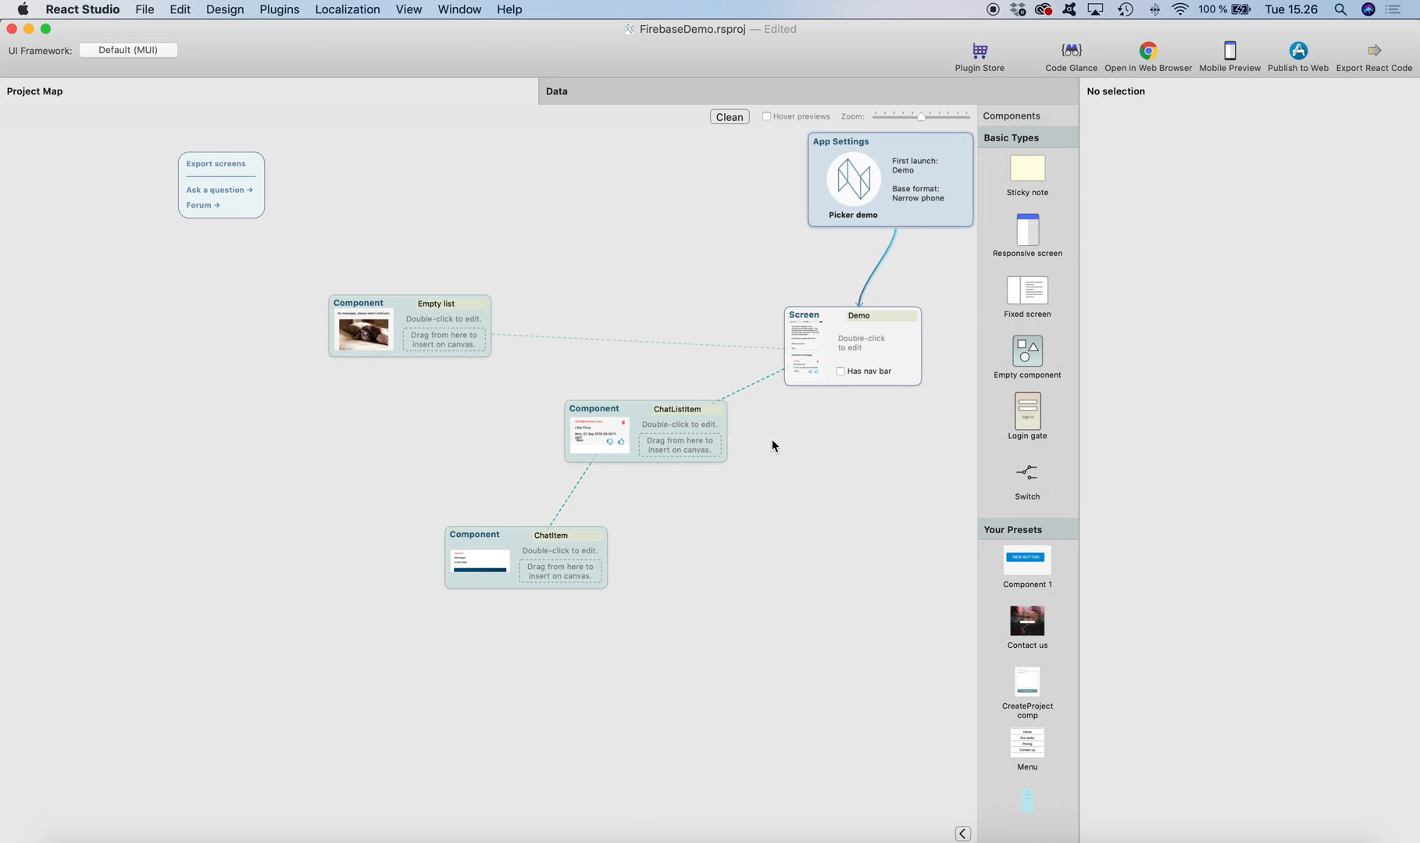
mouse_move(884, 359)
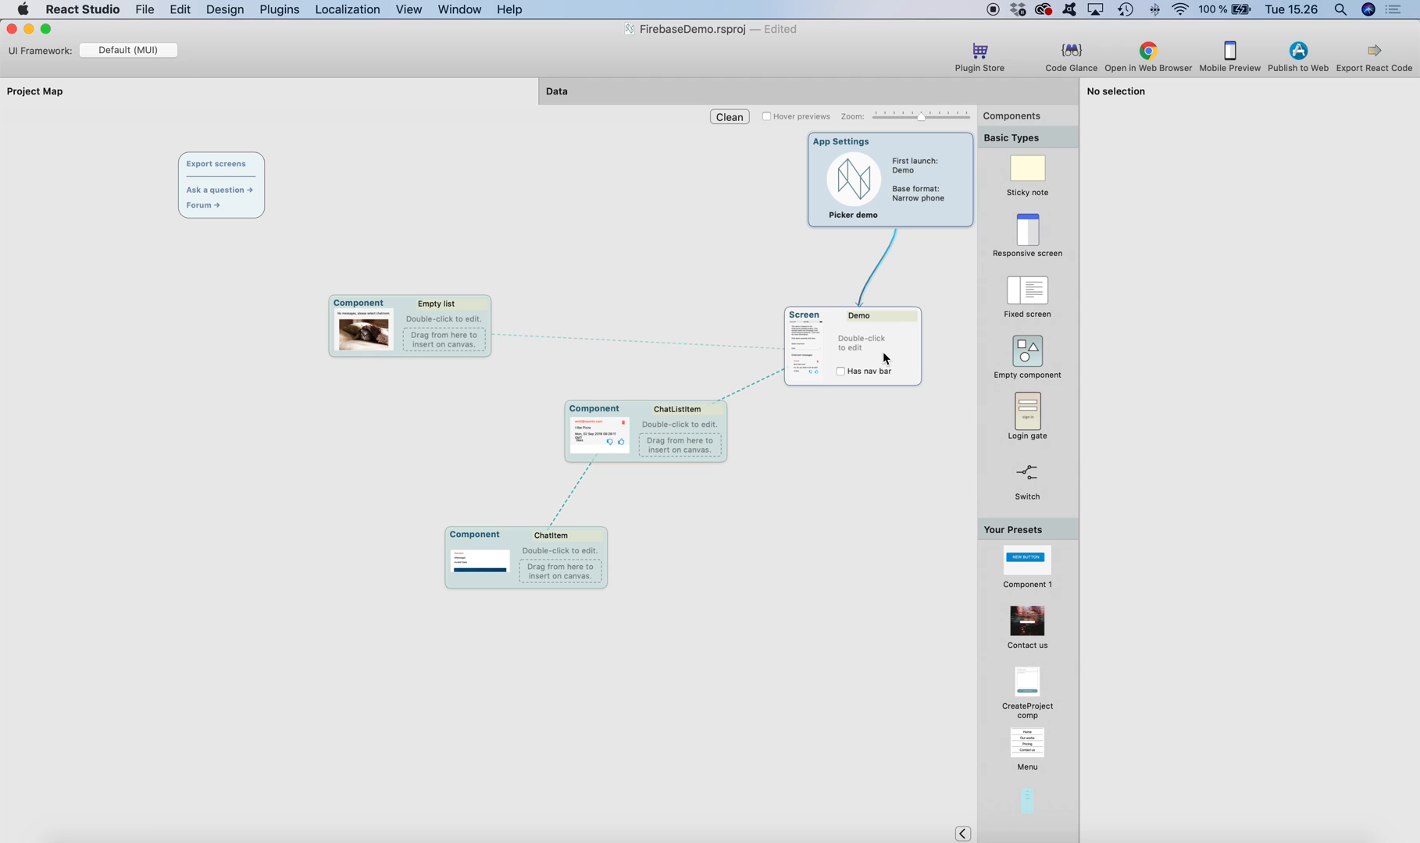
mouse_move(887, 354)
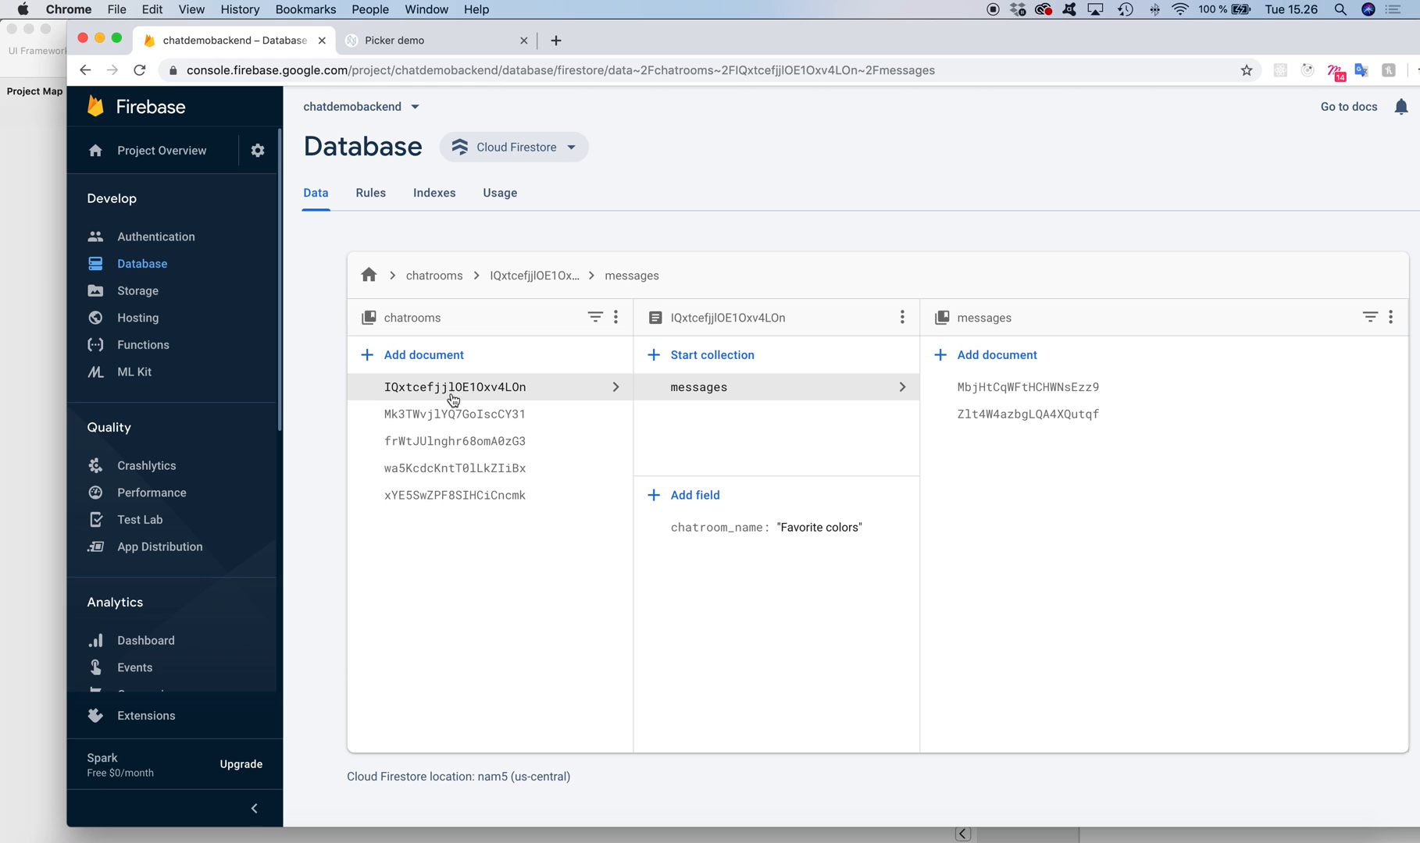
Show the Demo screen's picker settings reading chatroom names and document keys from the chatrooms sheet.
left_click(434, 276)
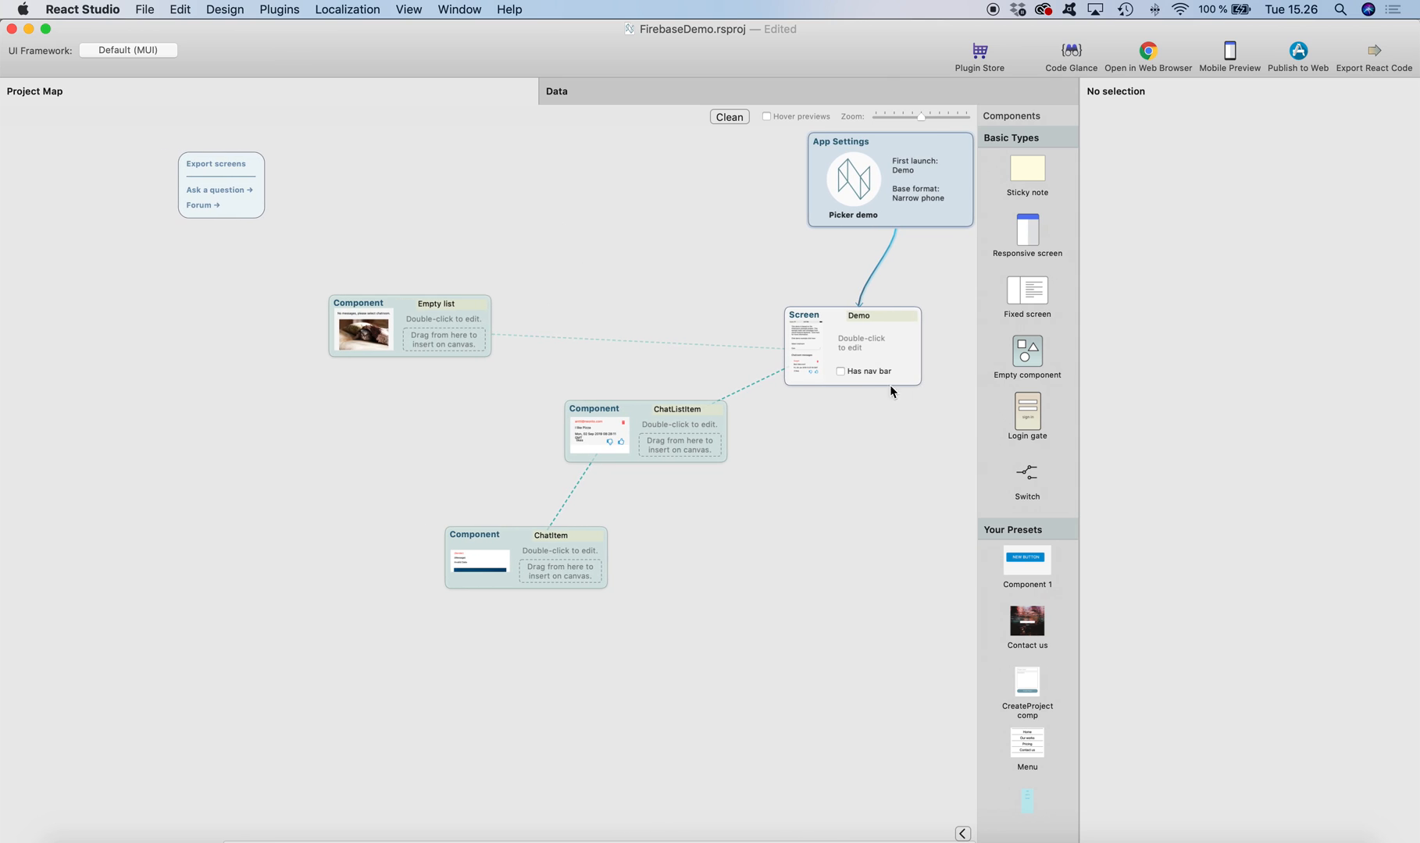
double_click(867, 347)
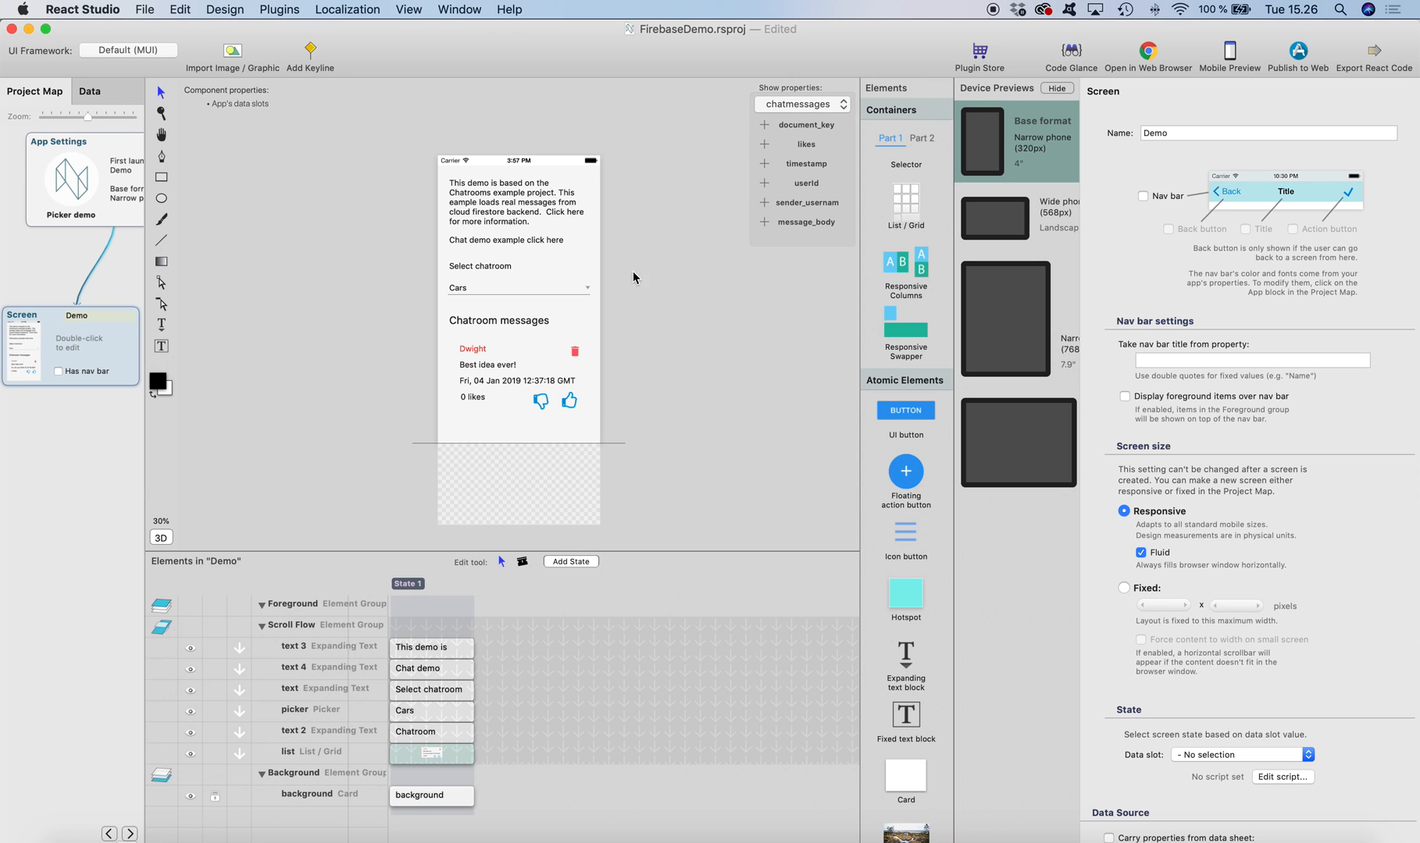
left_click(518, 288)
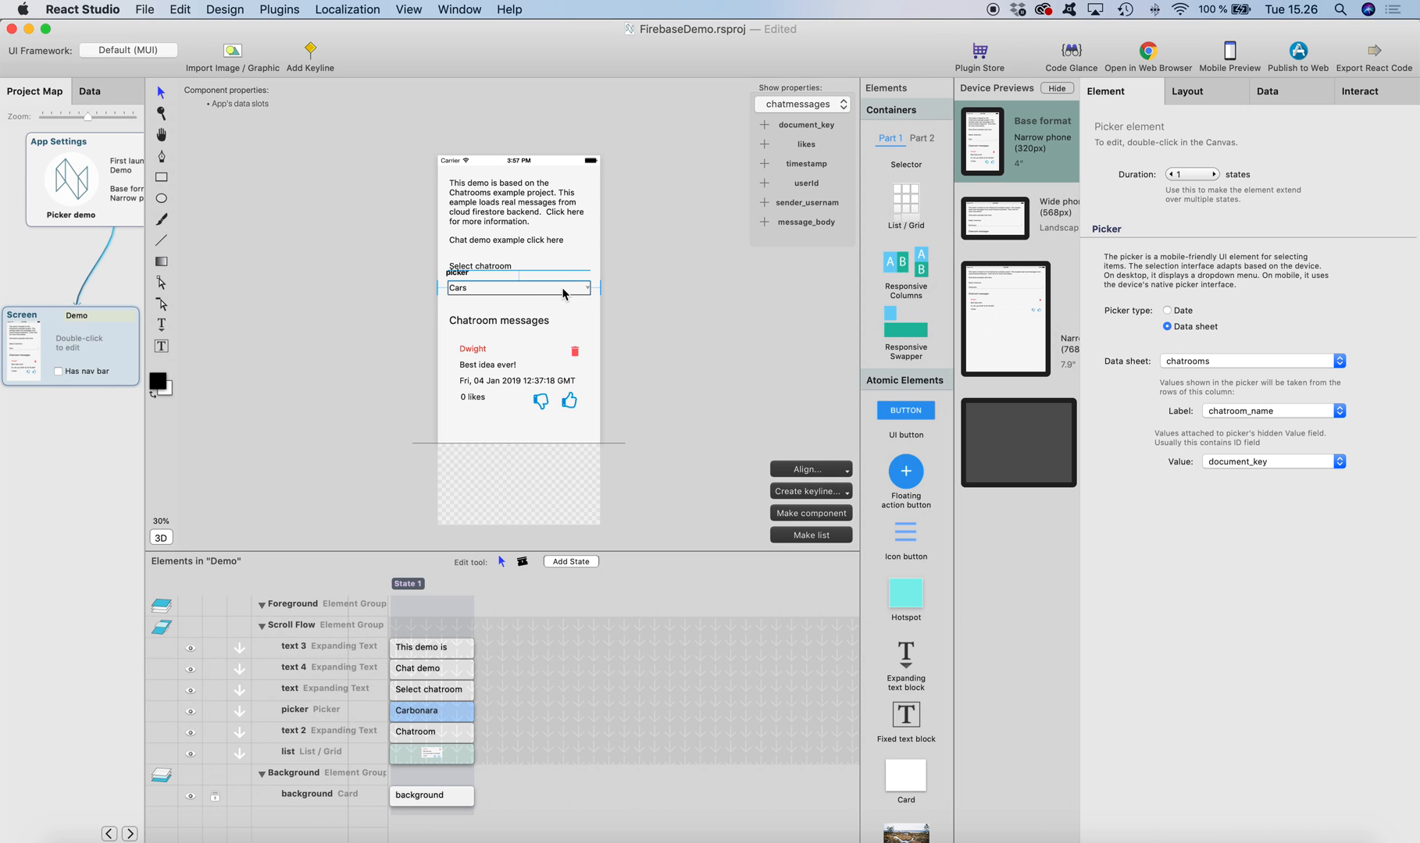
mouse_move(539, 306)
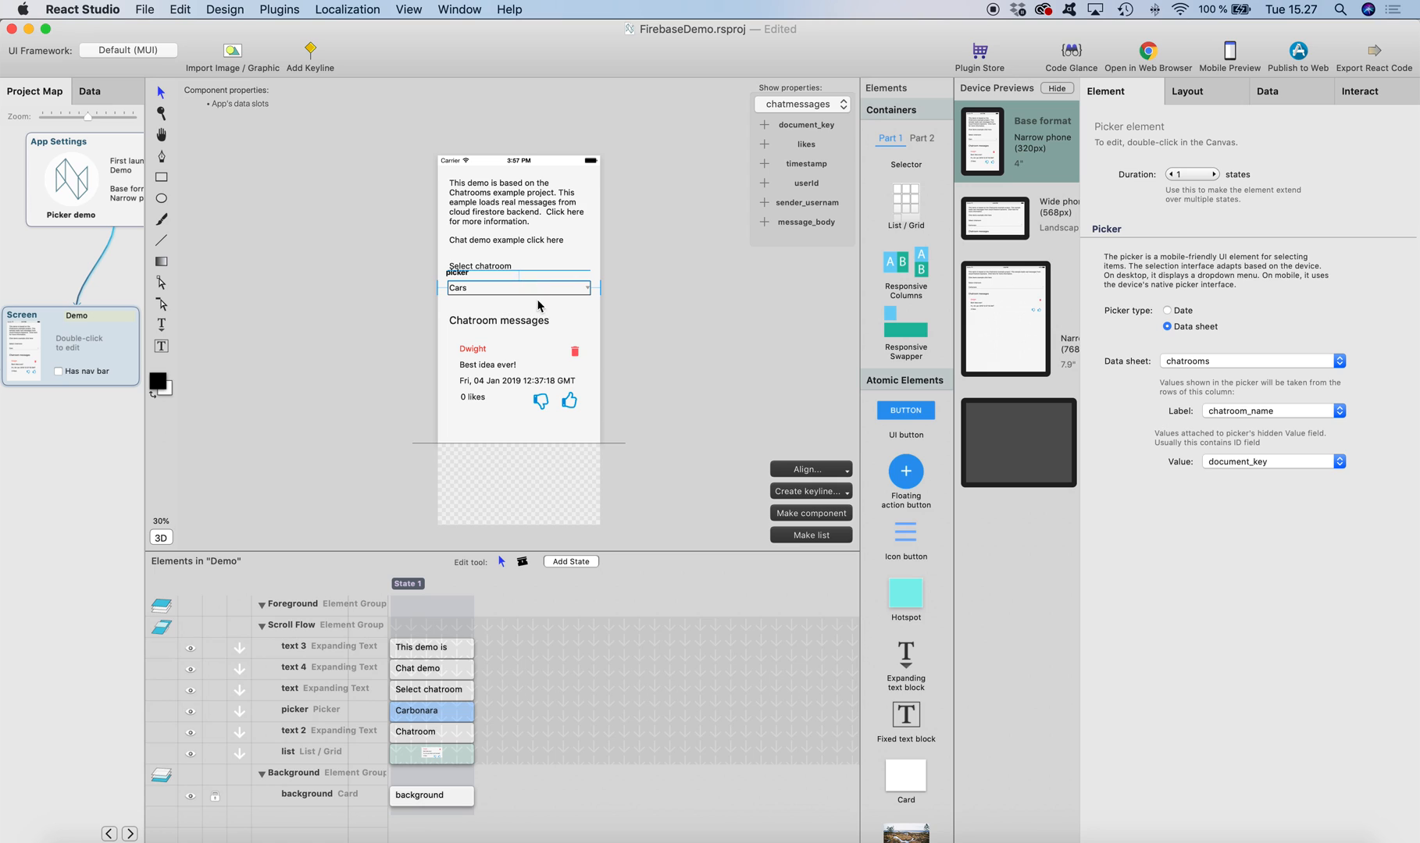
mouse_move(538, 300)
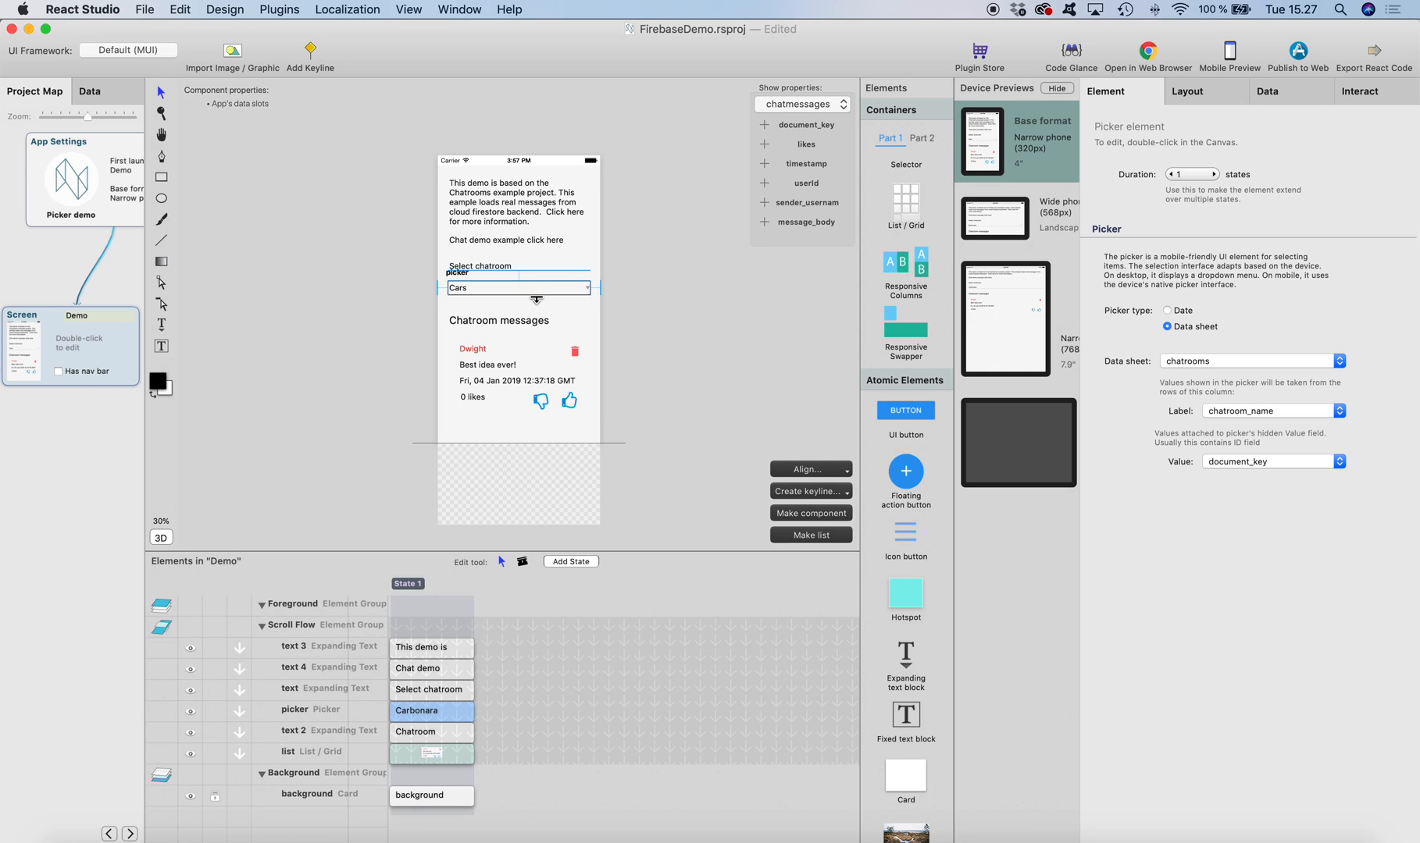
mouse_move(549, 364)
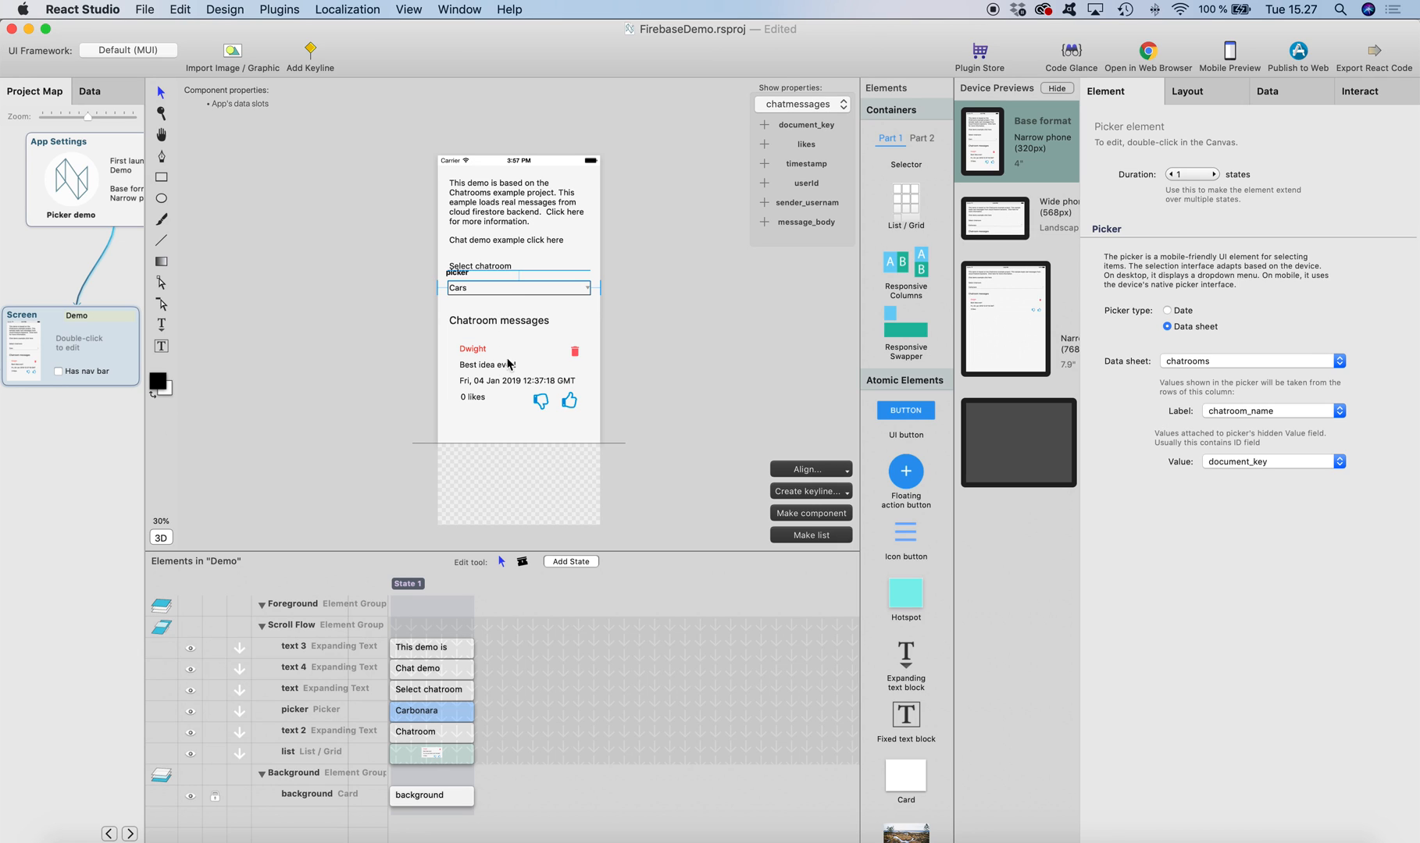
mouse_move(100, 452)
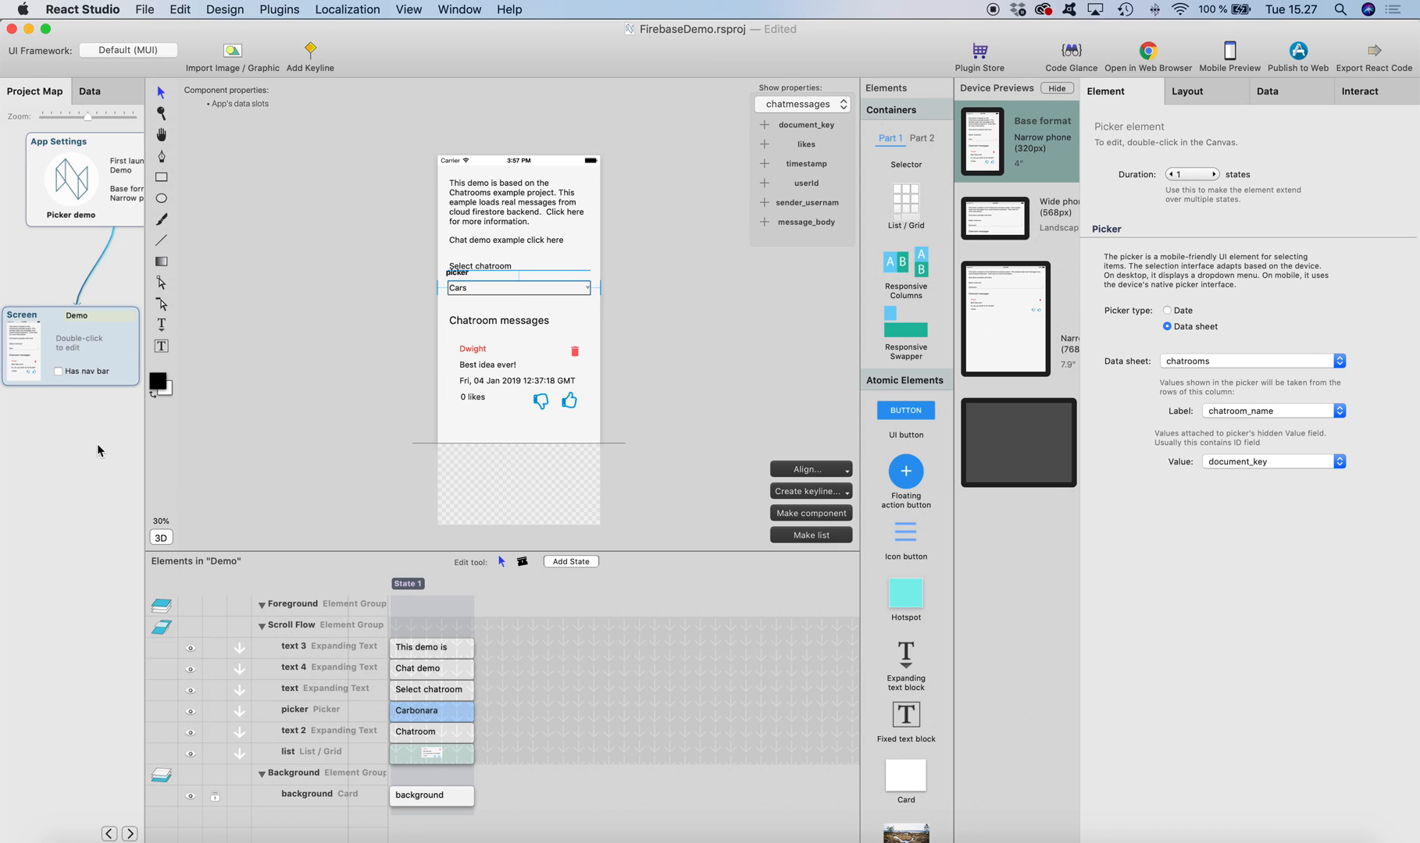
View the chatrooms data sheet with its five Firebase-loaded names and document keys.
left_click(96, 92)
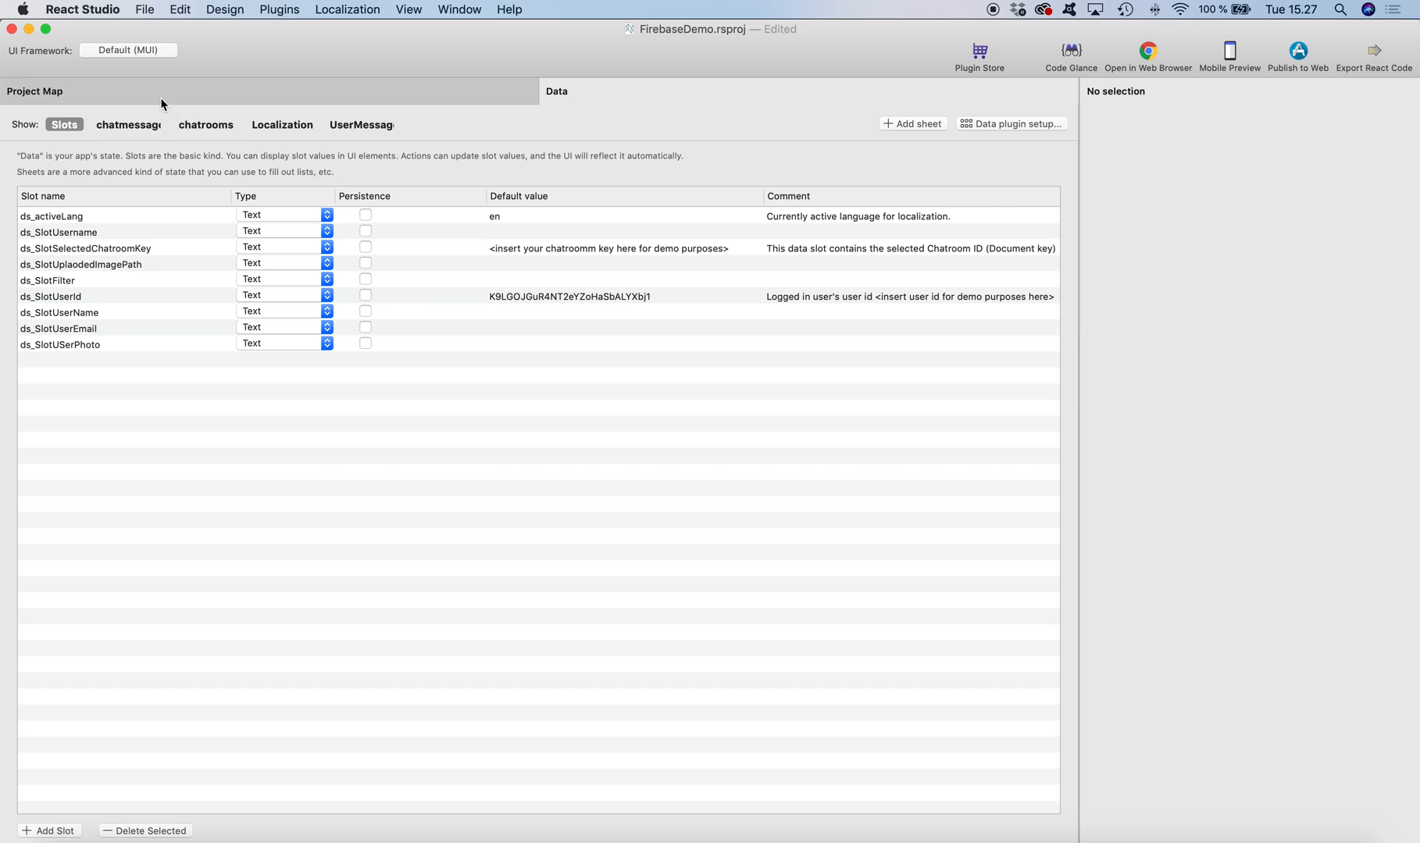
left_click(128, 125)
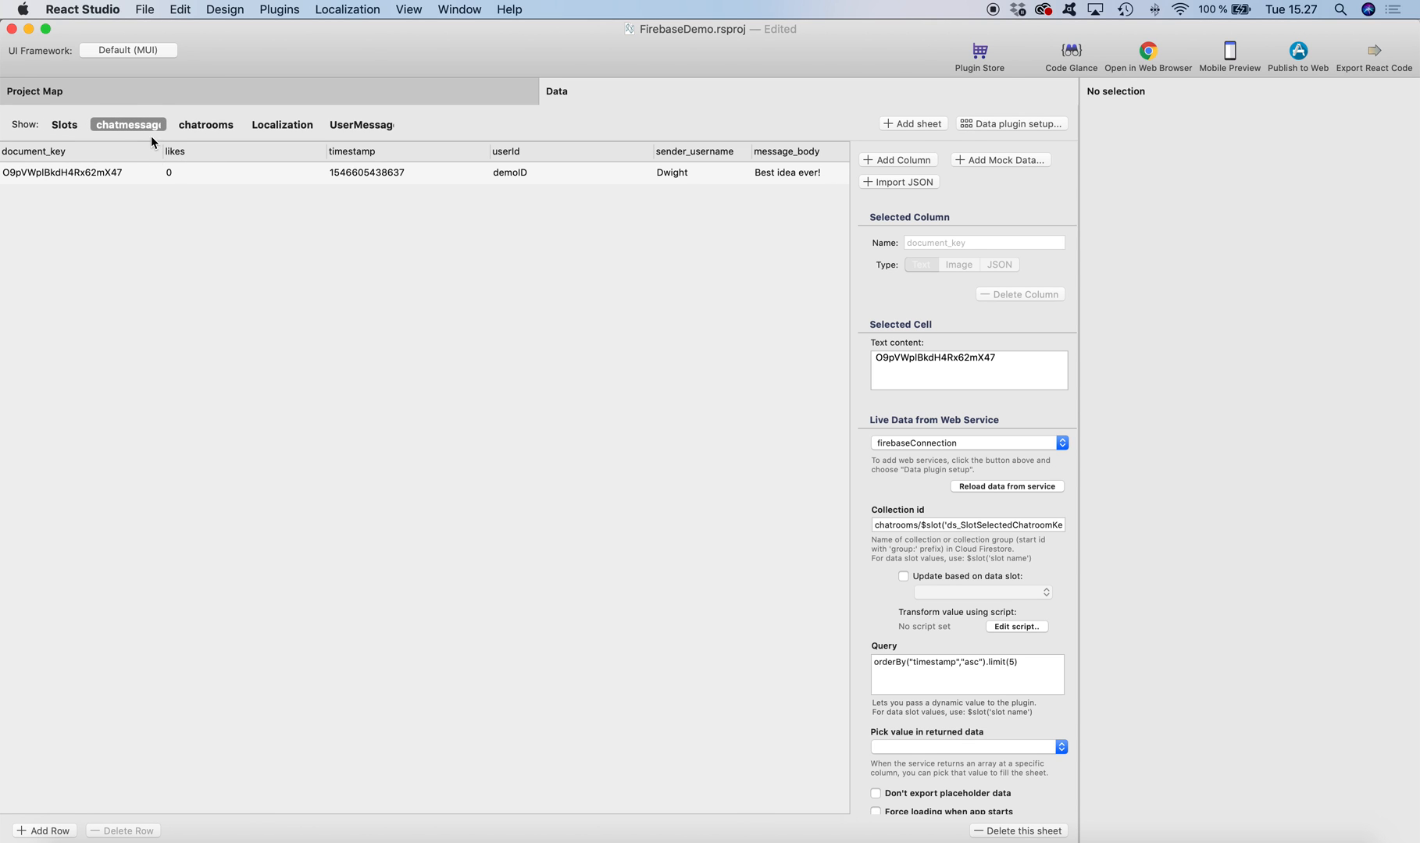
left_click(206, 125)
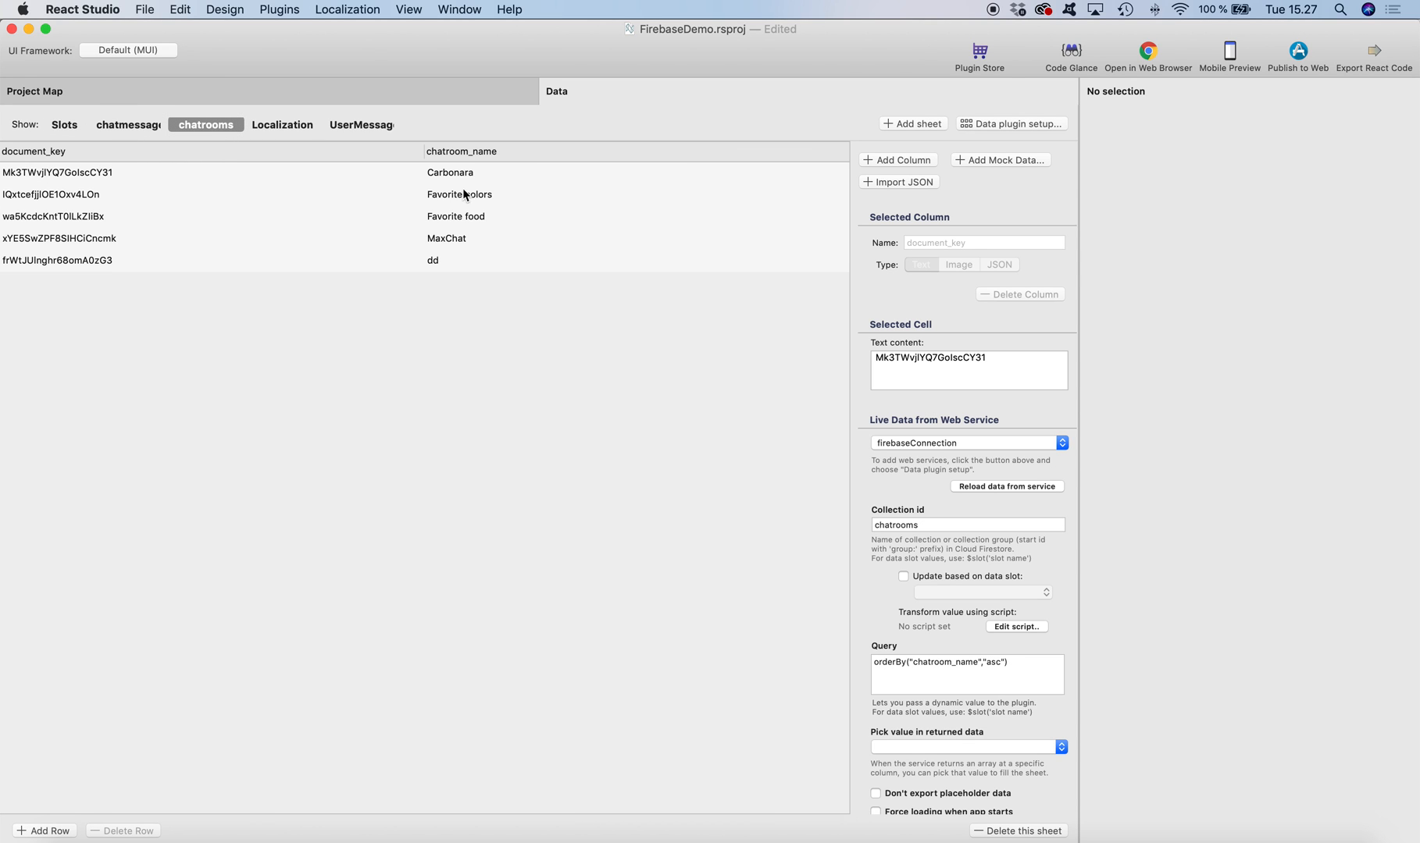
mouse_move(490, 173)
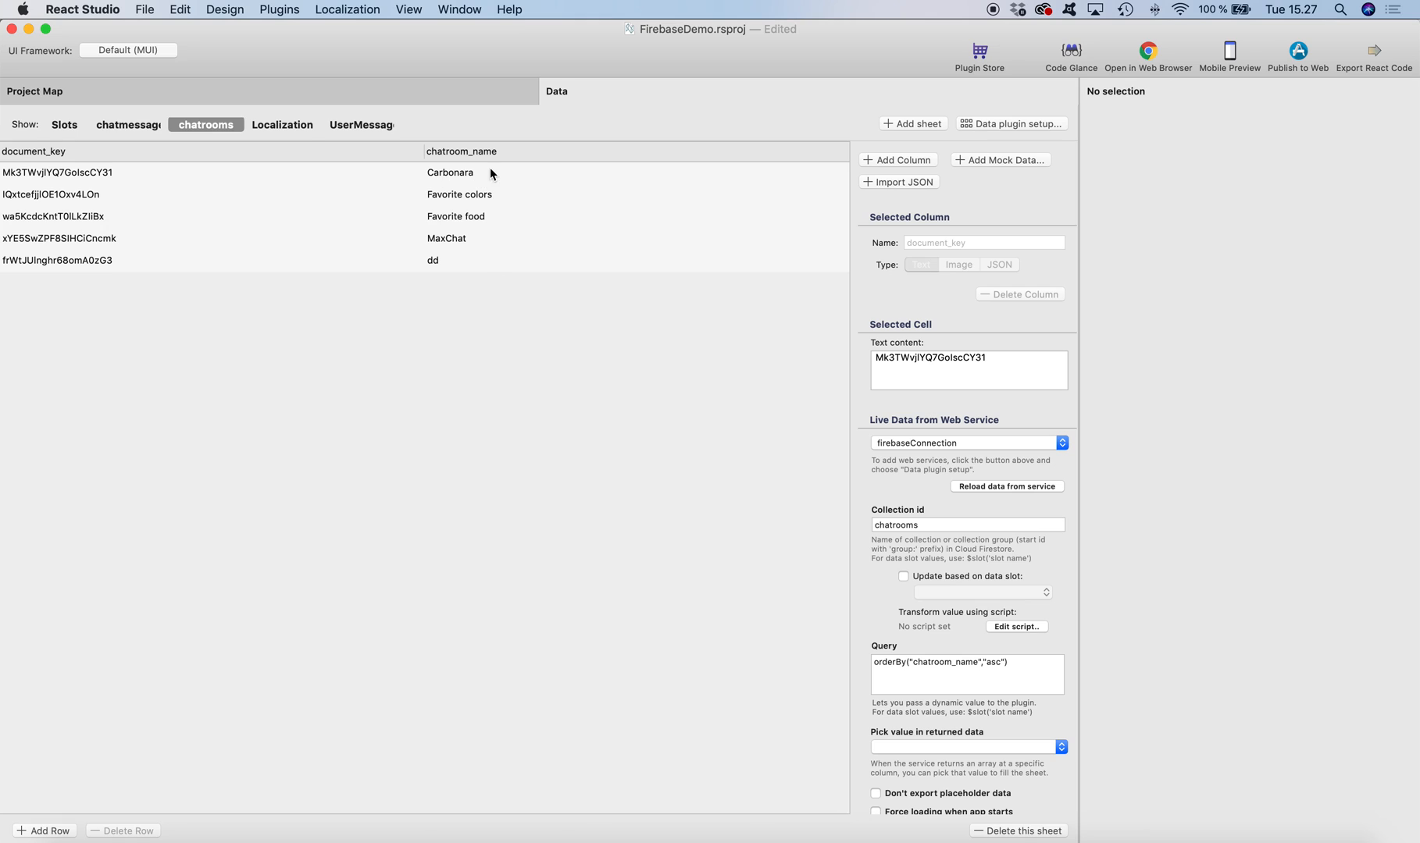
mouse_move(131, 239)
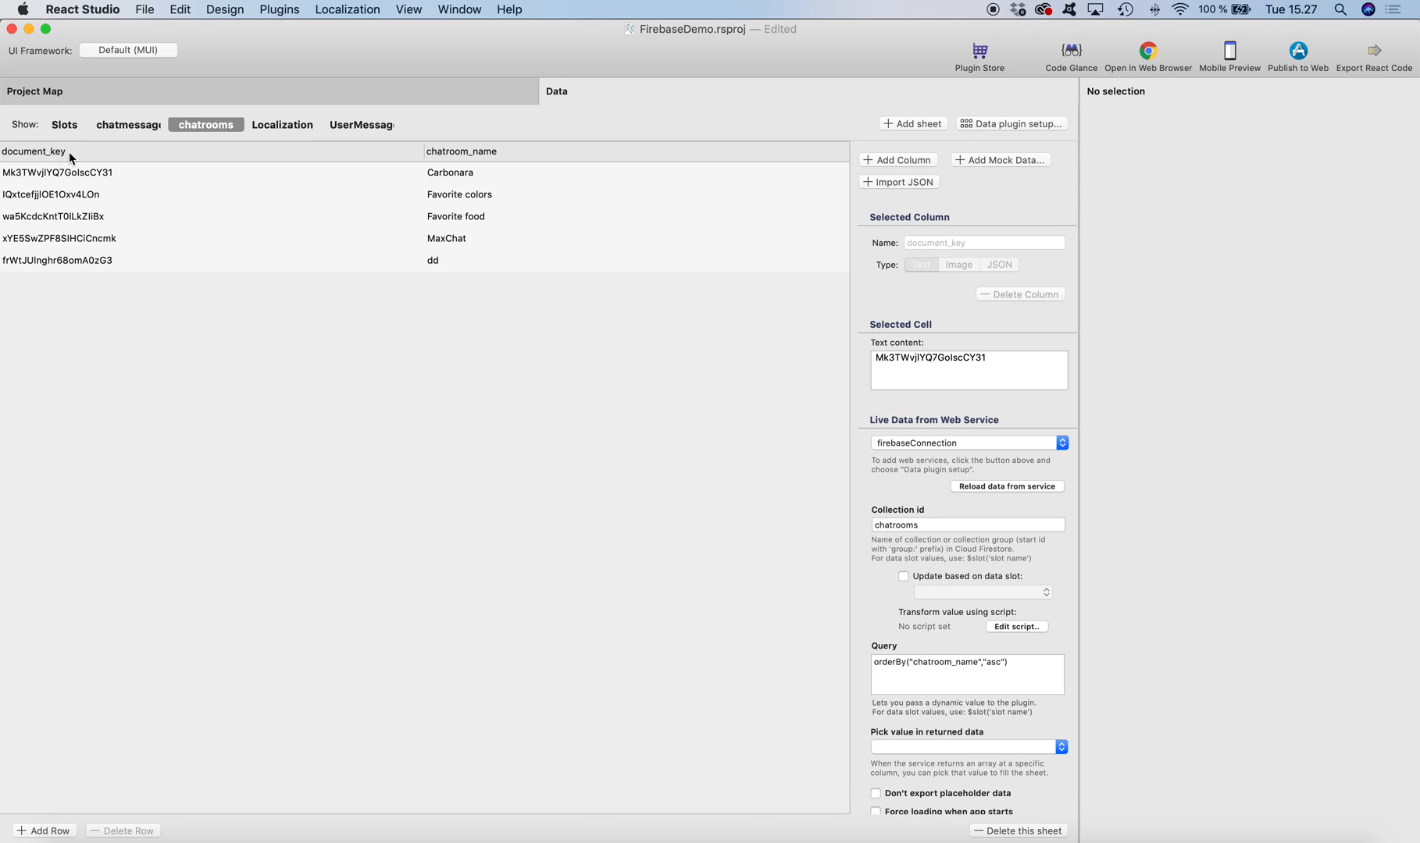
mouse_move(121, 182)
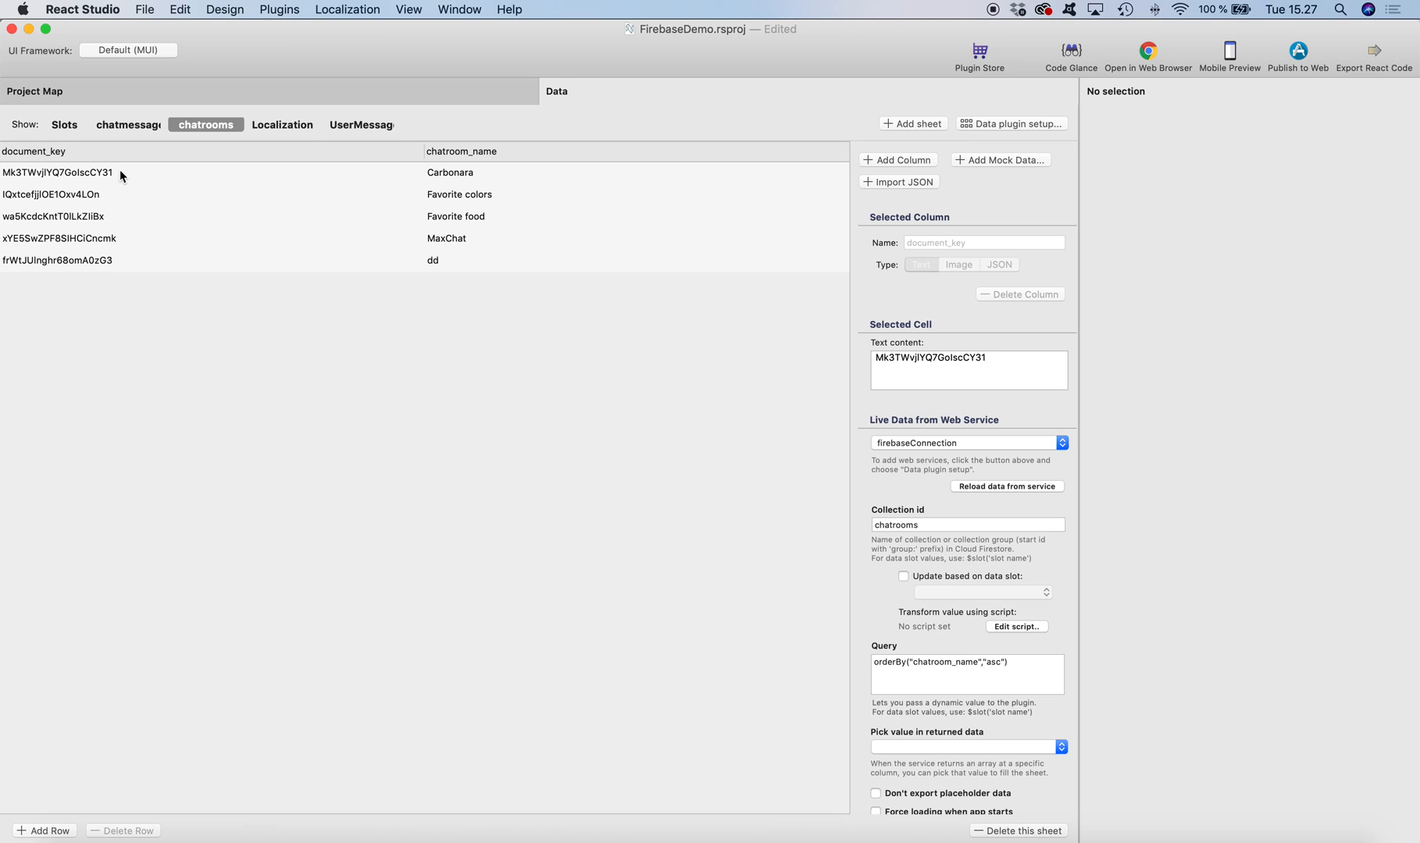
mouse_move(479, 202)
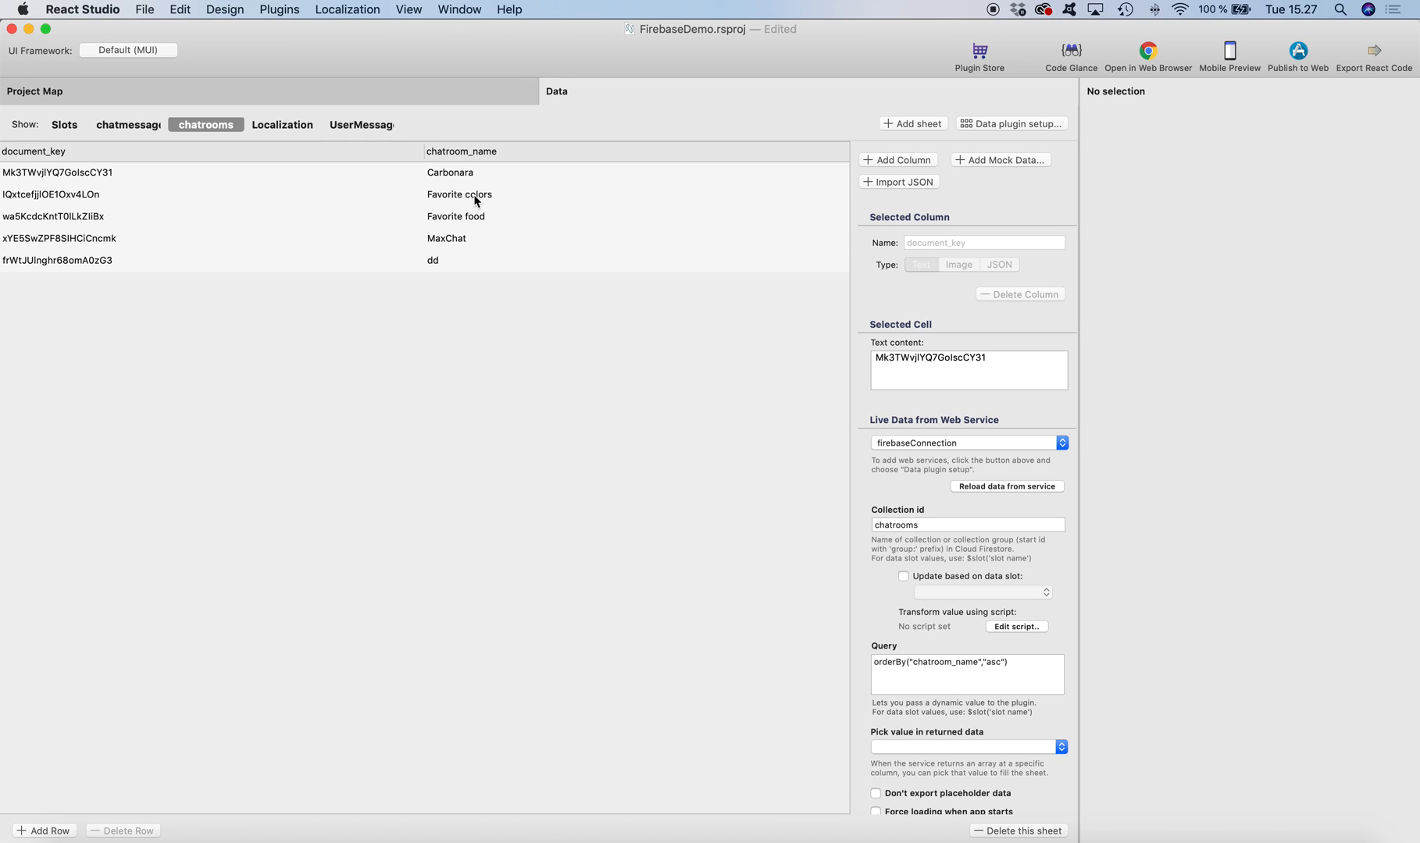
mouse_move(479, 183)
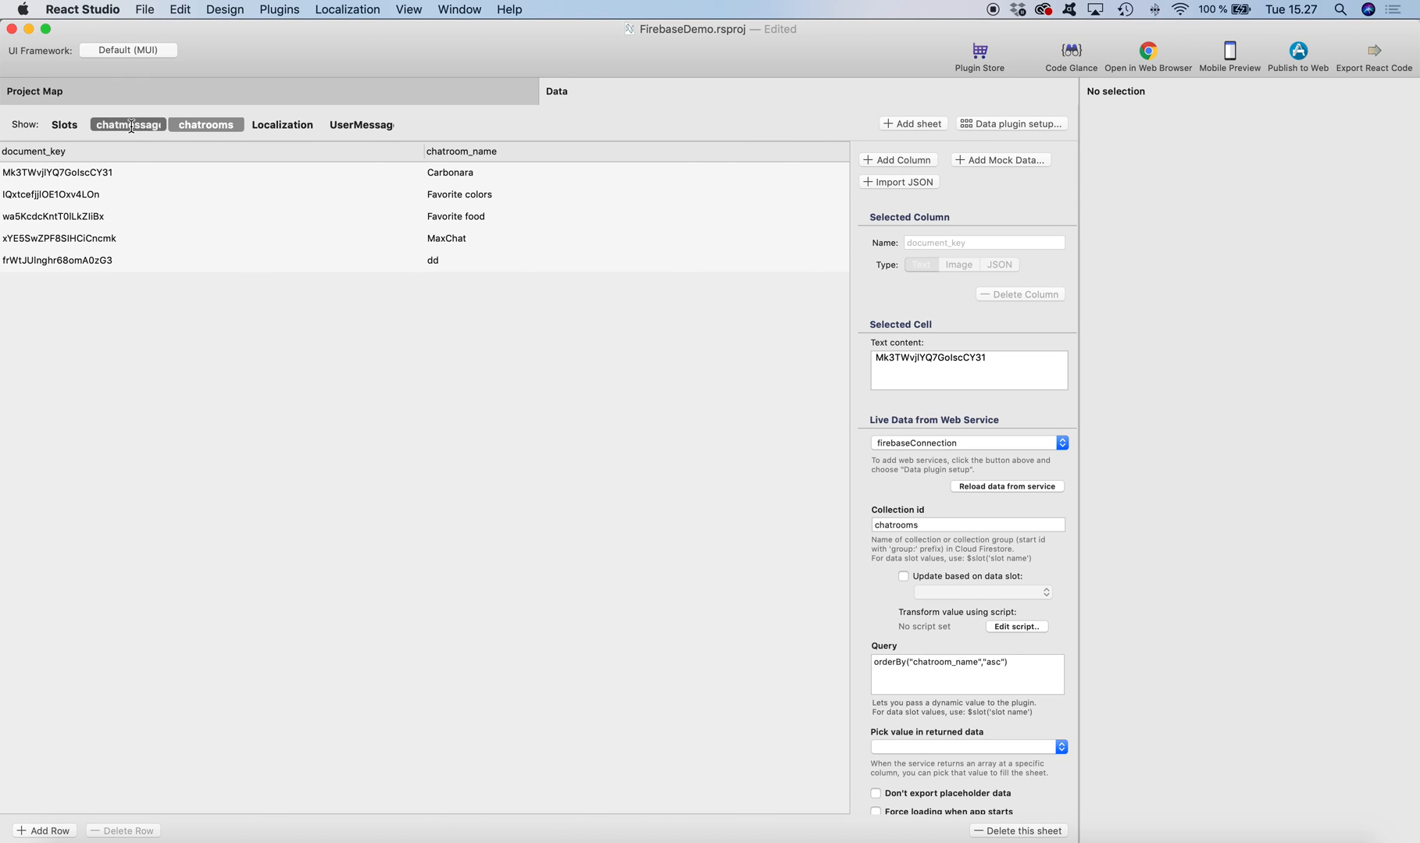
Examine the chatmessages sheet's collection path built on the selected chatroom key slot.
left_click(128, 125)
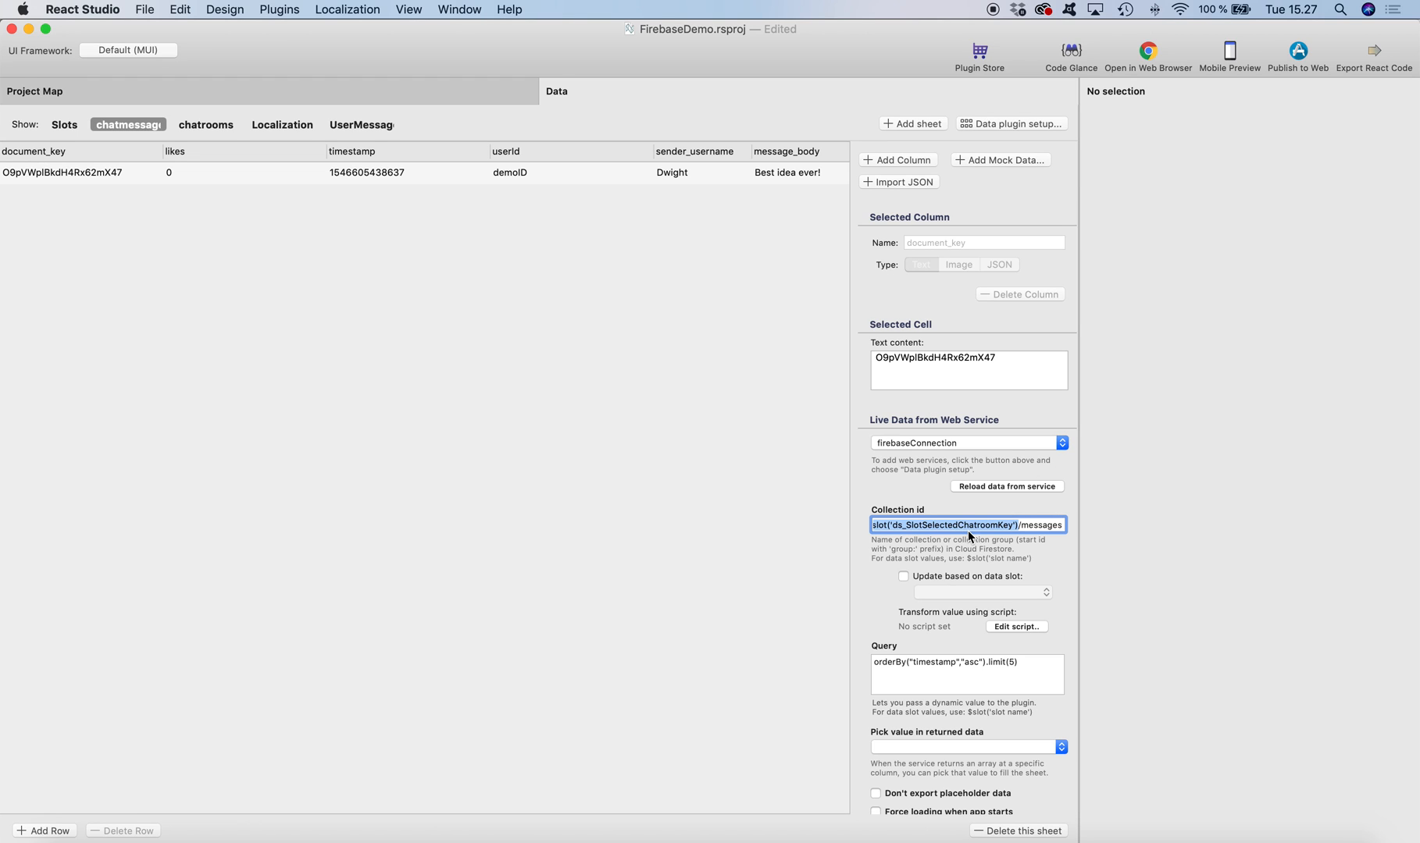
left_click(1029, 525)
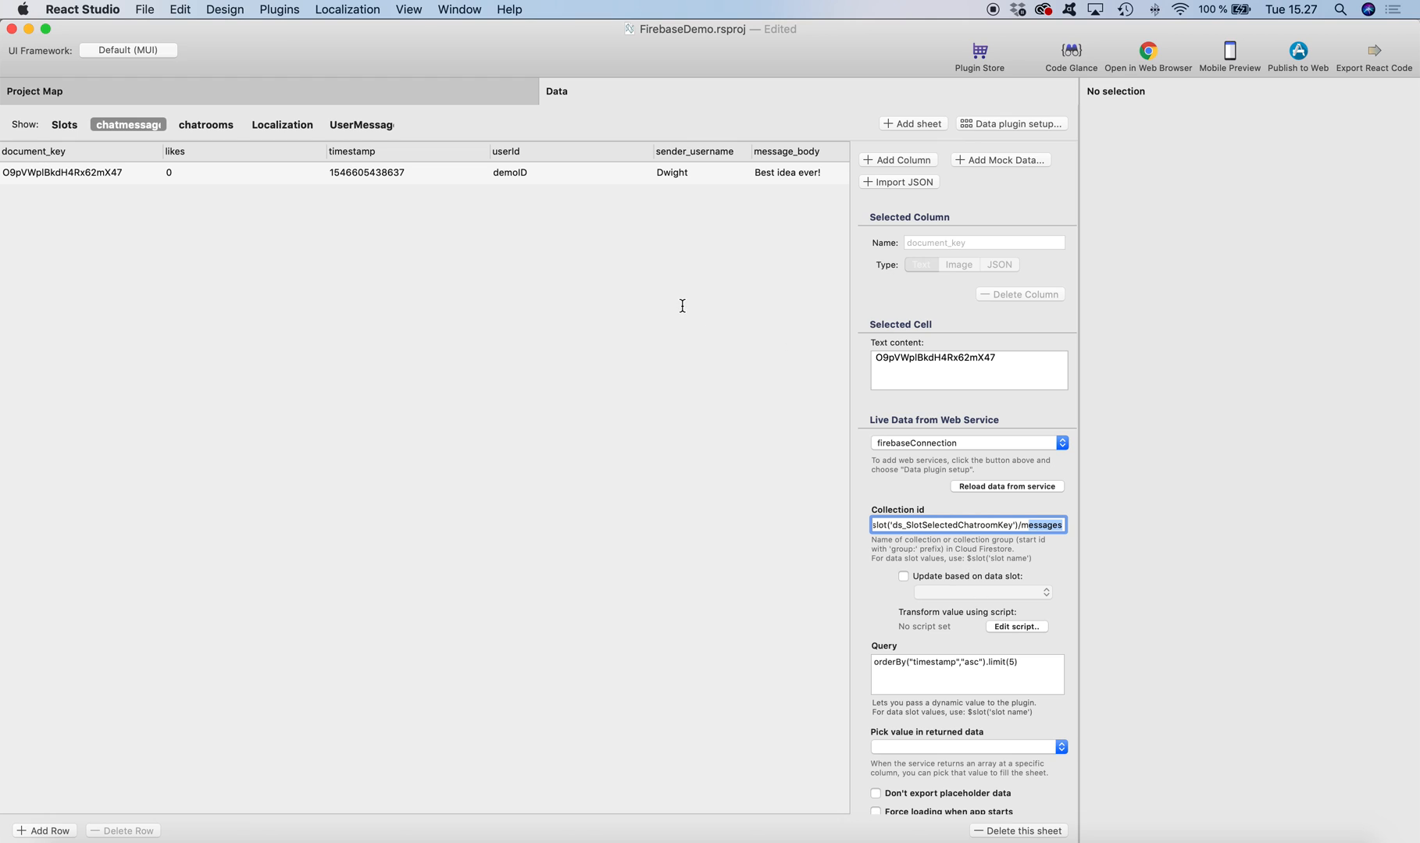
mouse_move(684, 290)
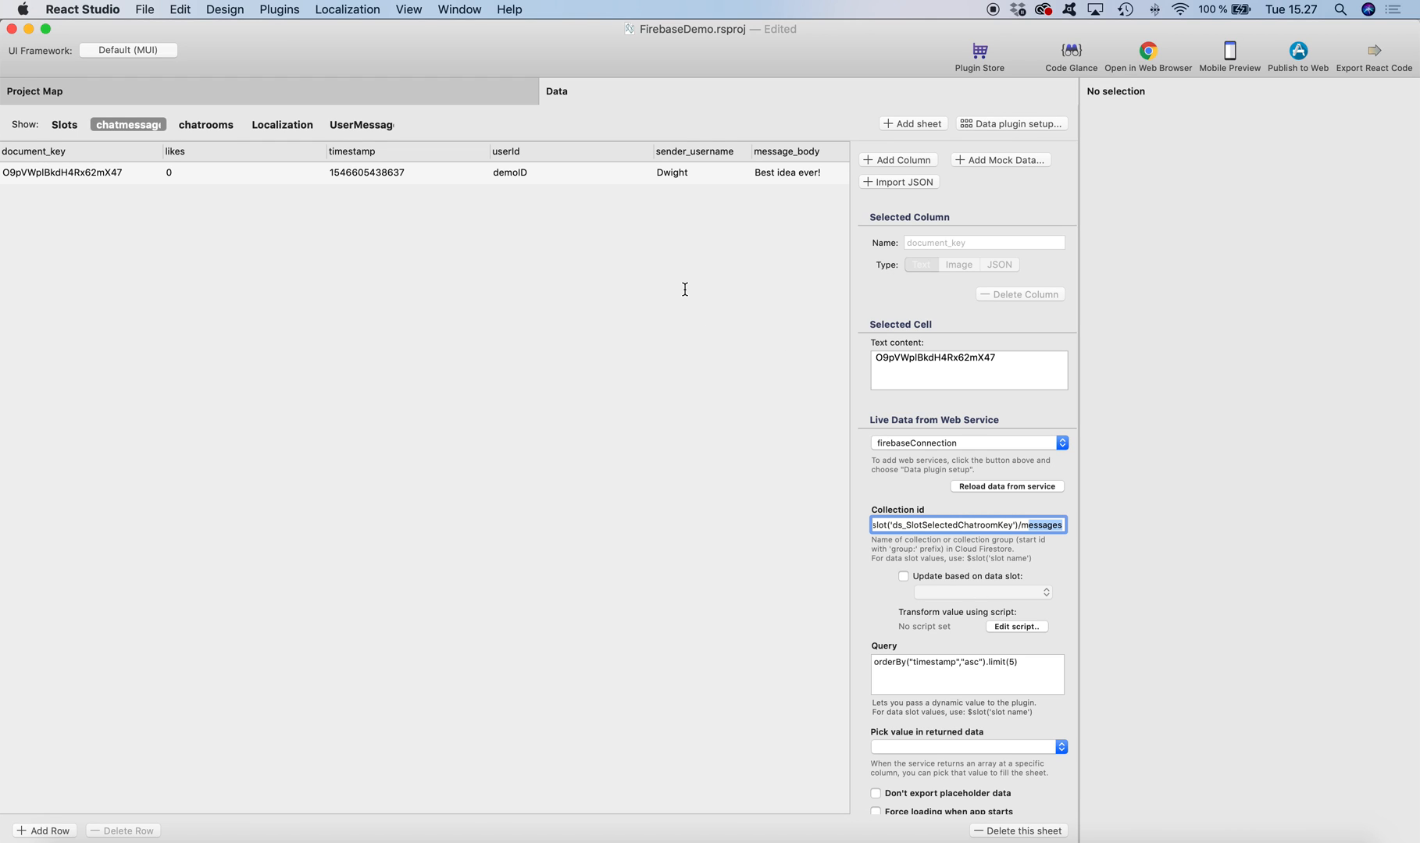
mouse_move(676, 451)
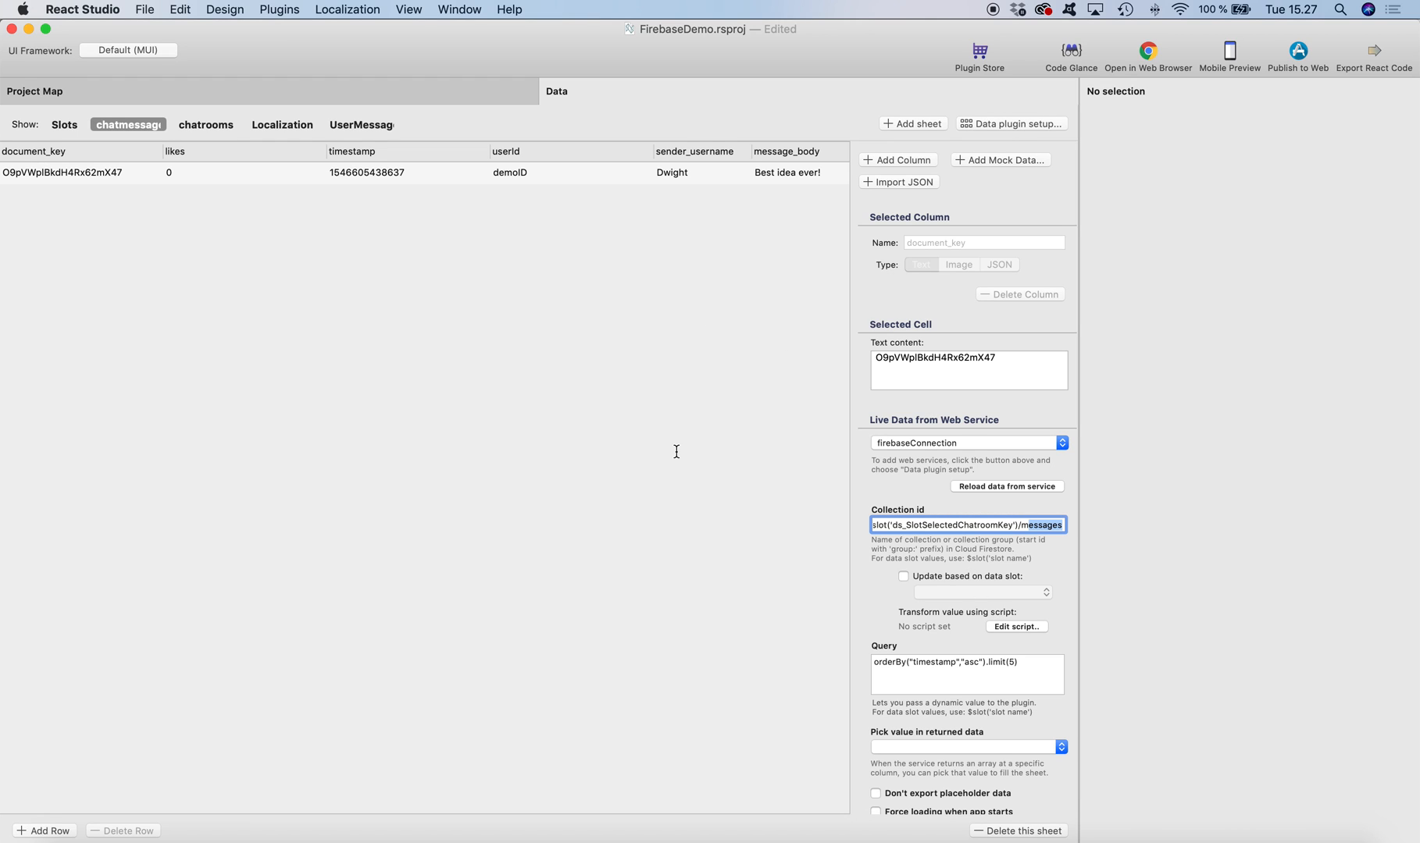
mouse_move(947, 812)
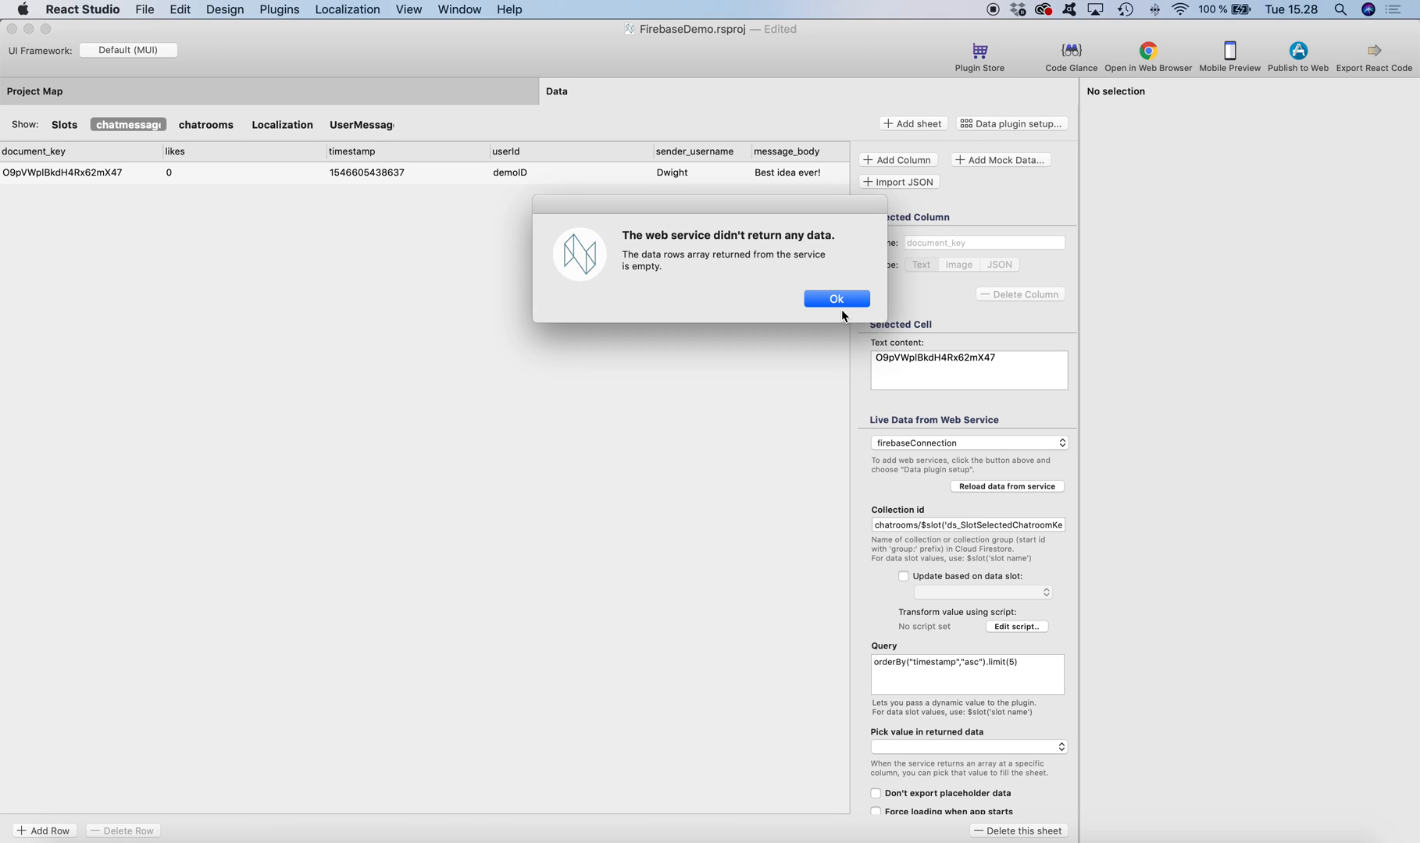
Dismiss the warning that the web service returned no data.
left_click(837, 298)
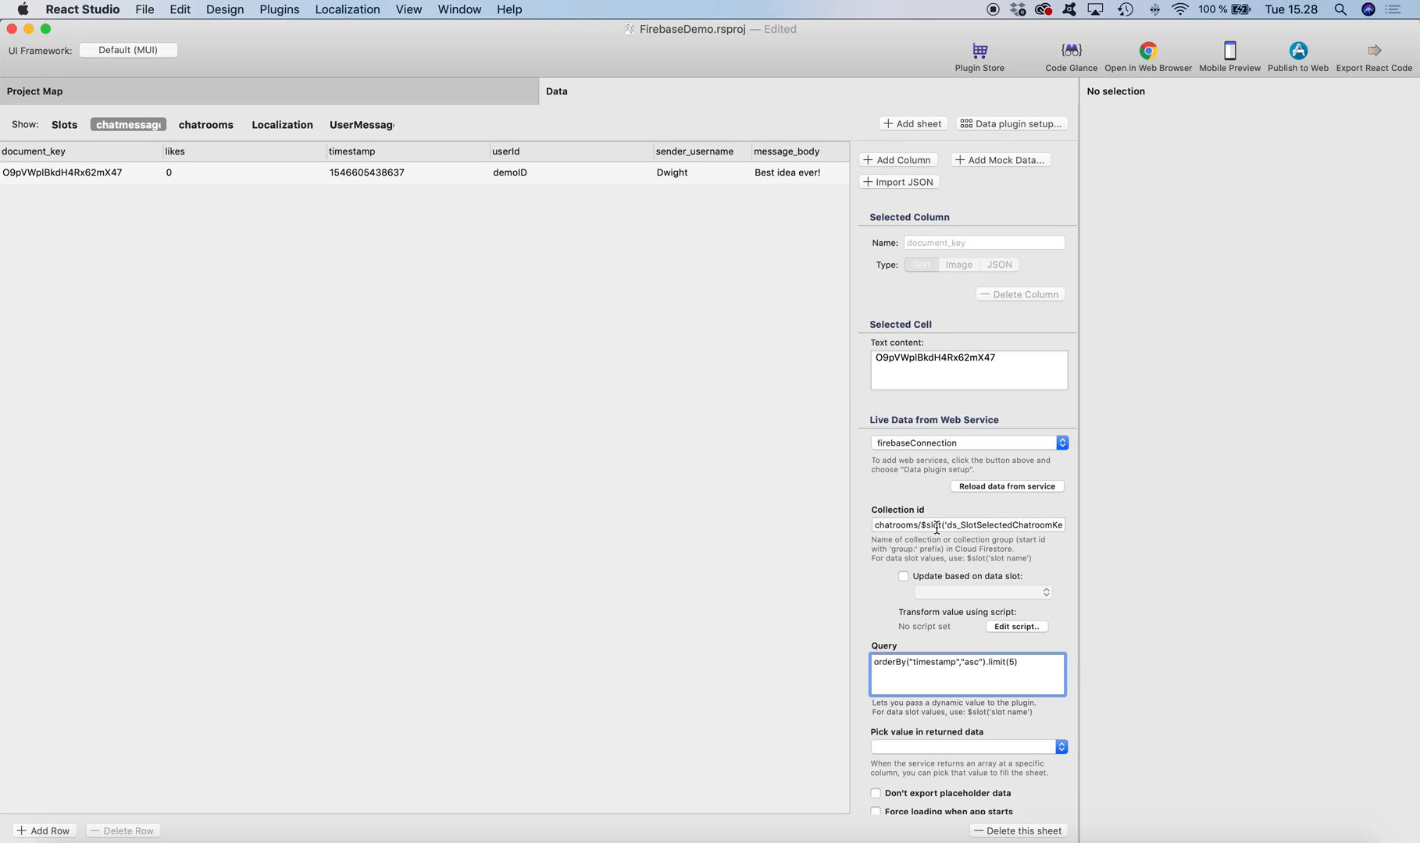
mouse_move(671, 380)
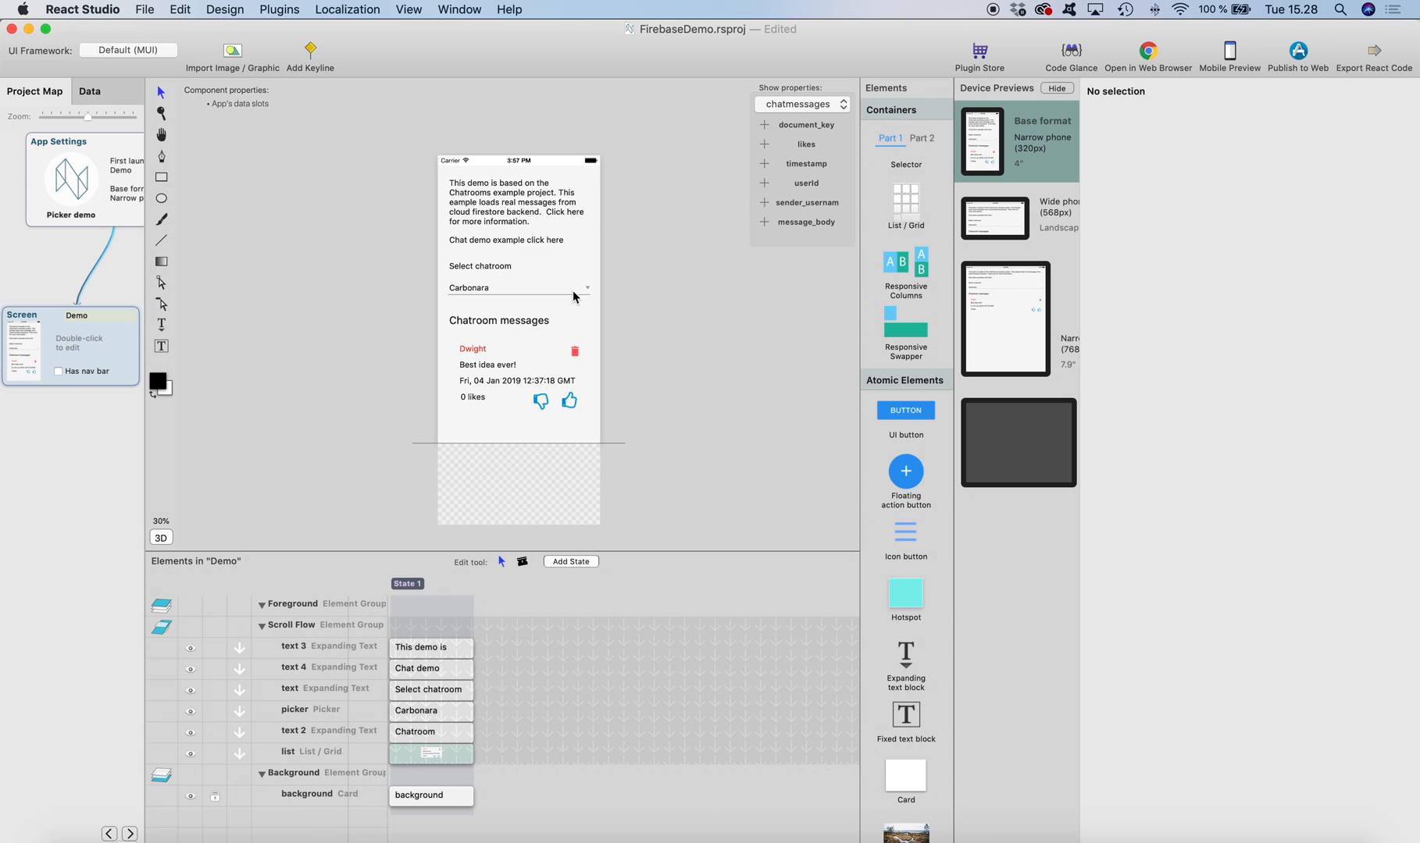
left_click(517, 288)
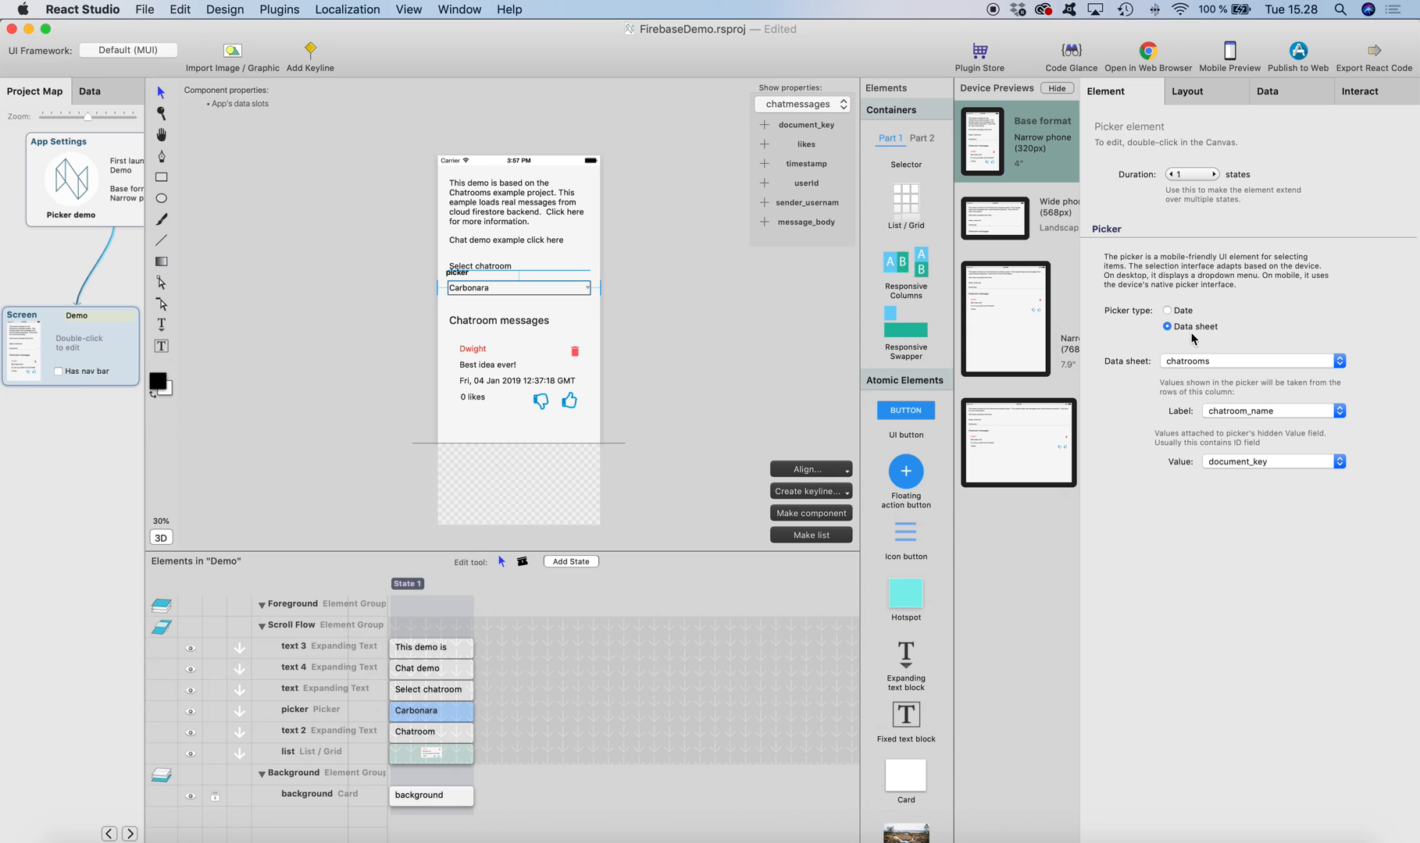
left_click(1249, 361)
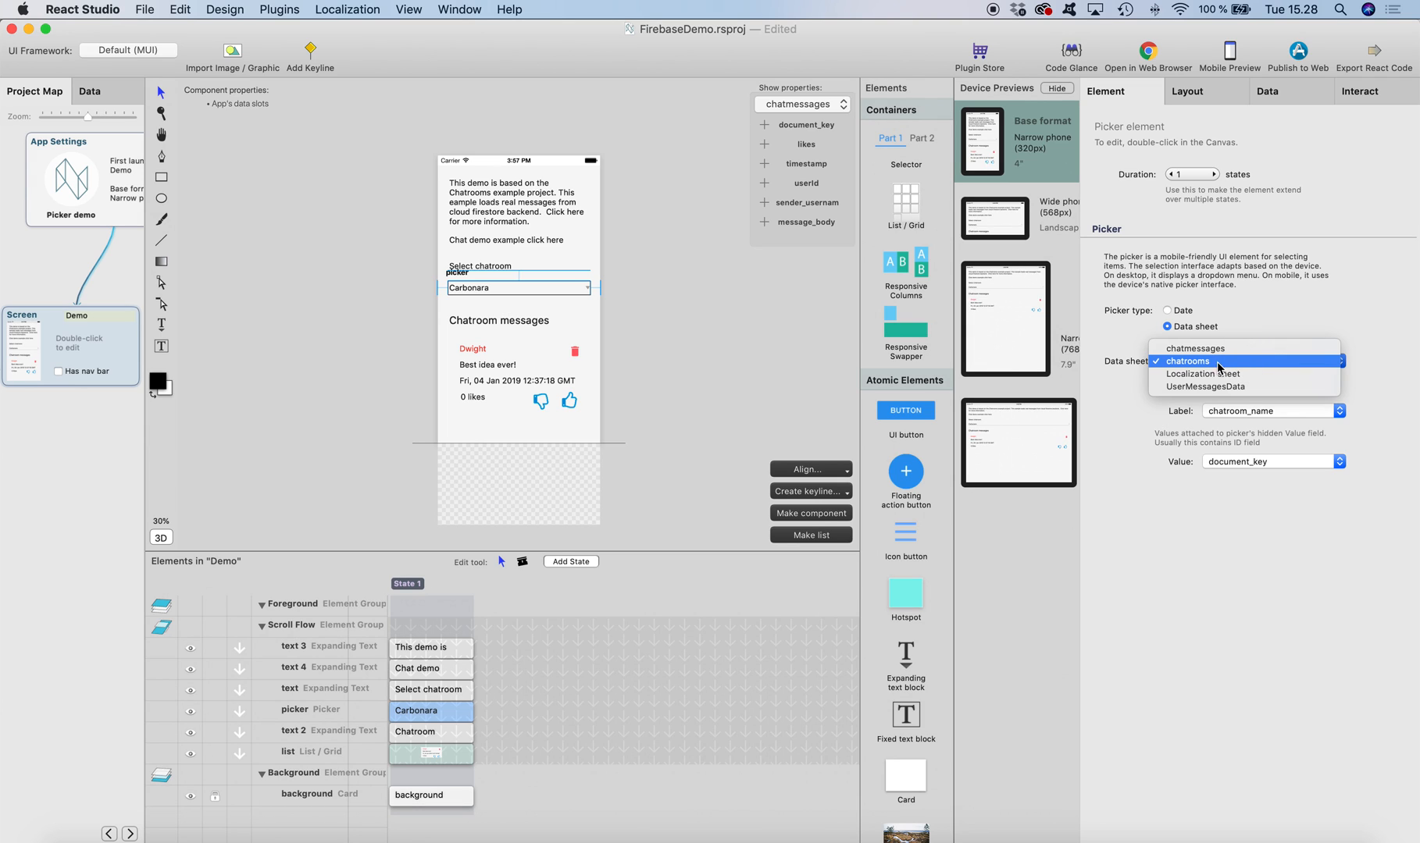
left_click(1218, 361)
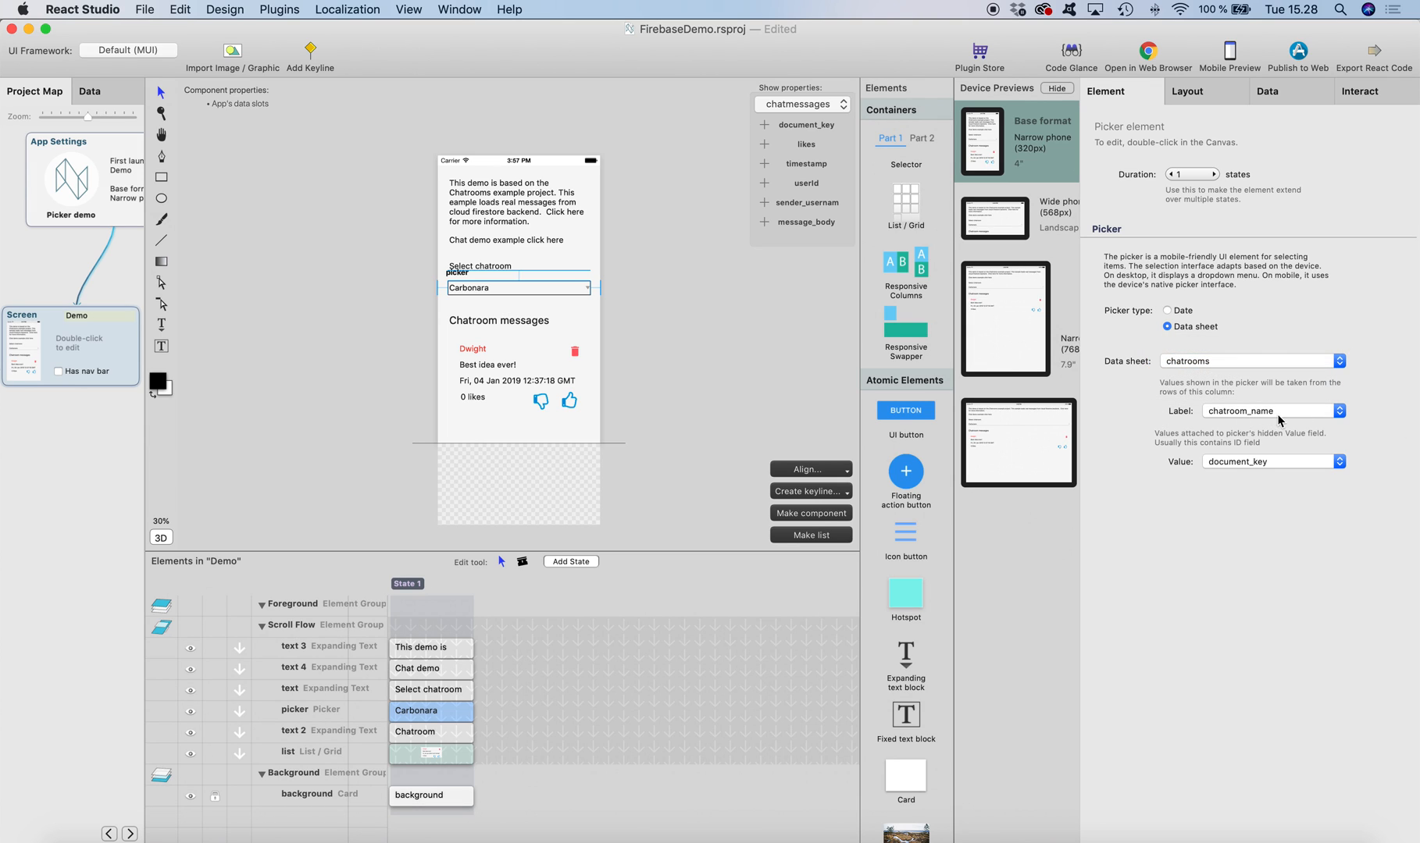
mouse_move(1265, 478)
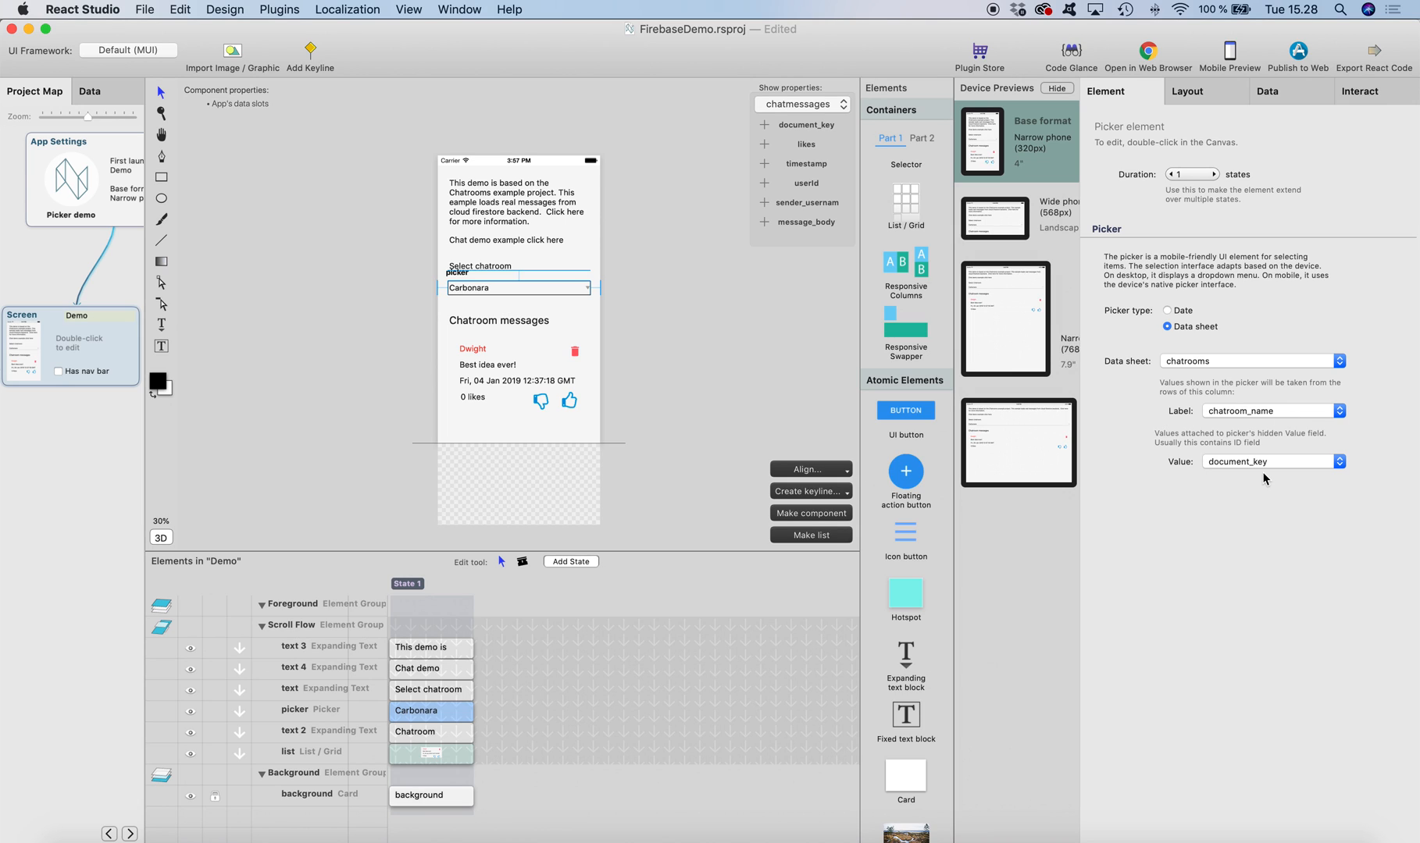
mouse_move(1270, 472)
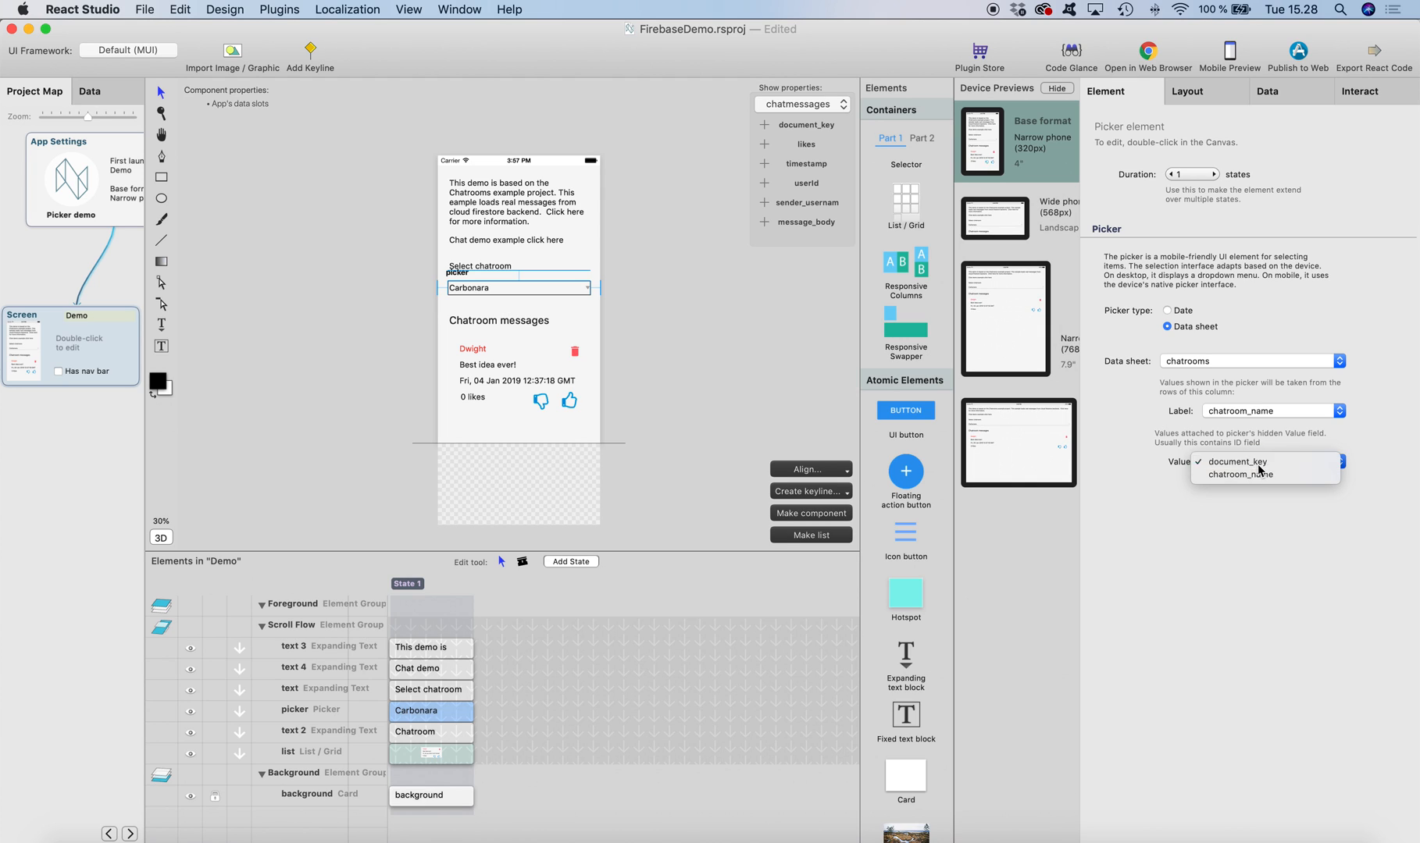
left_click(1237, 462)
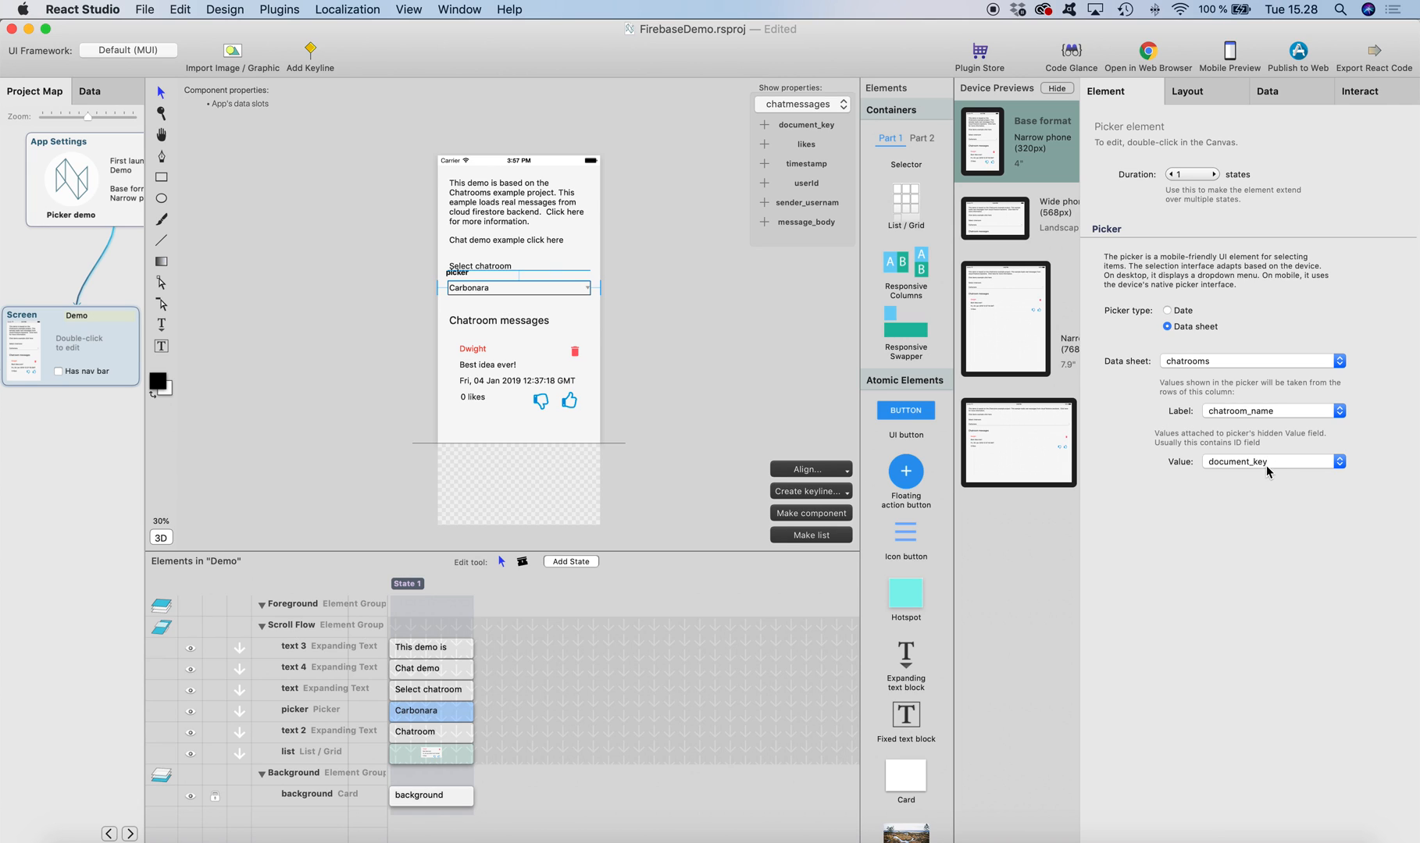
mouse_move(1190, 468)
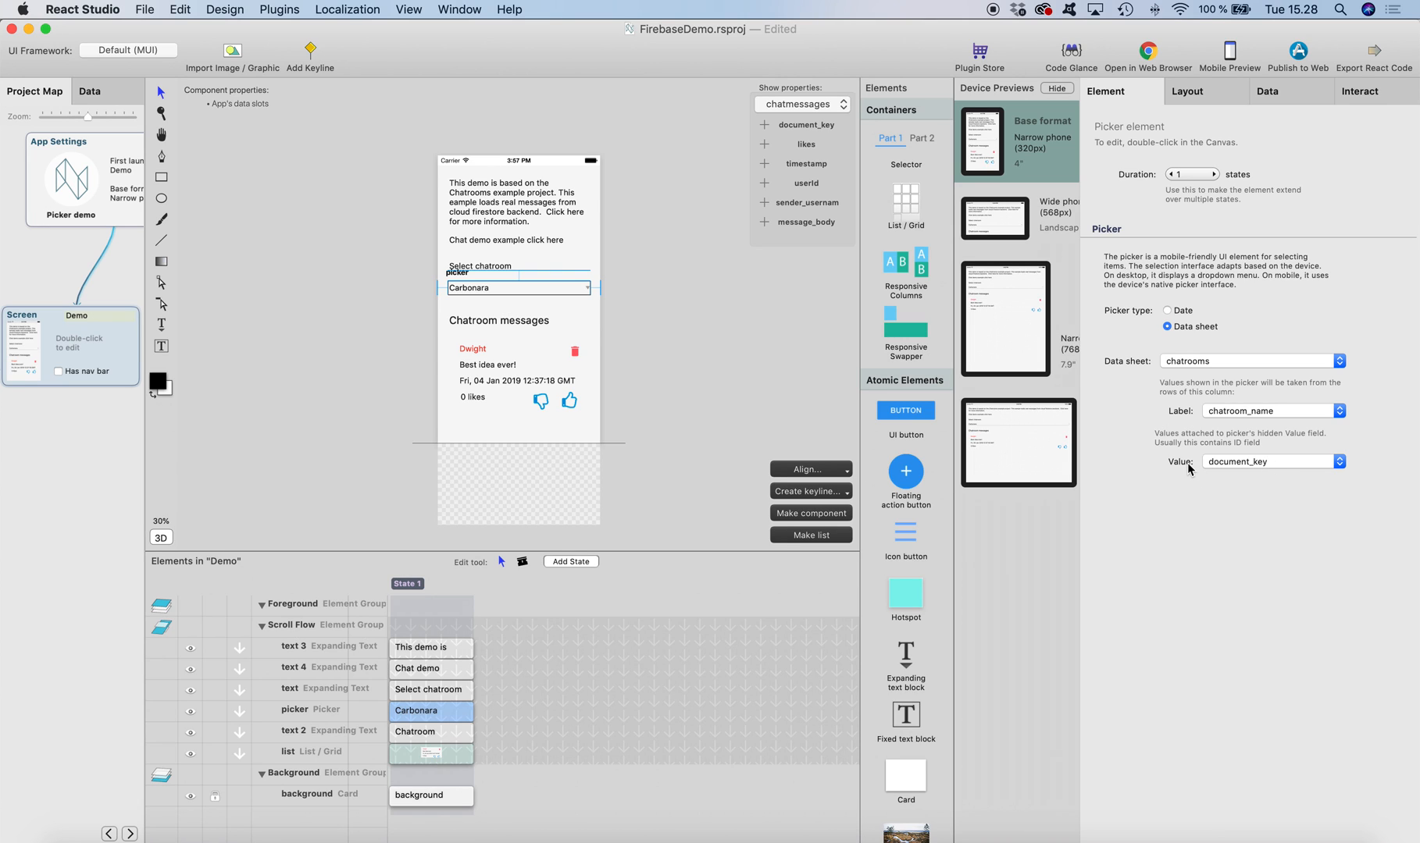
mouse_move(1176, 549)
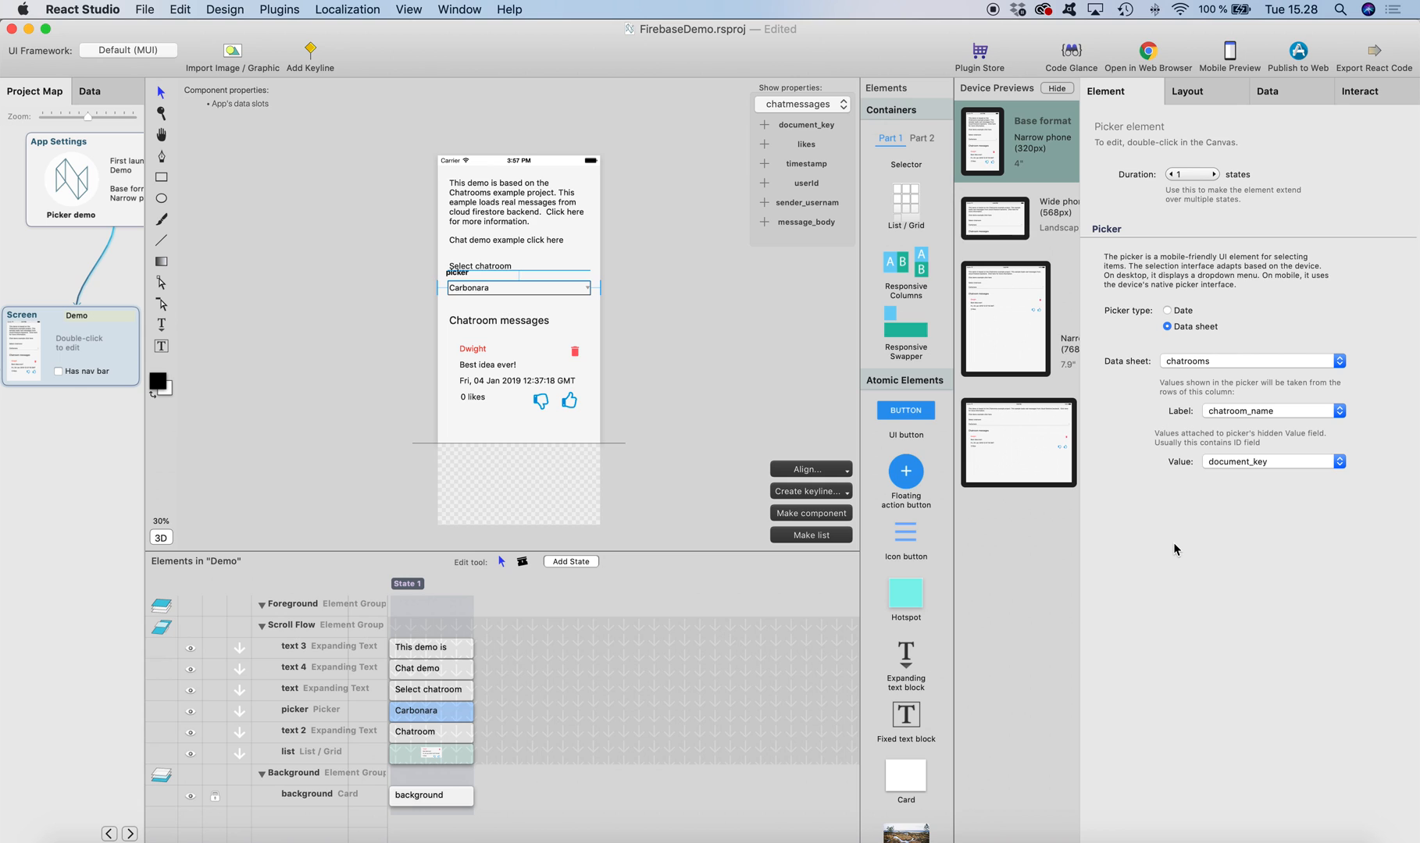
mouse_move(593, 448)
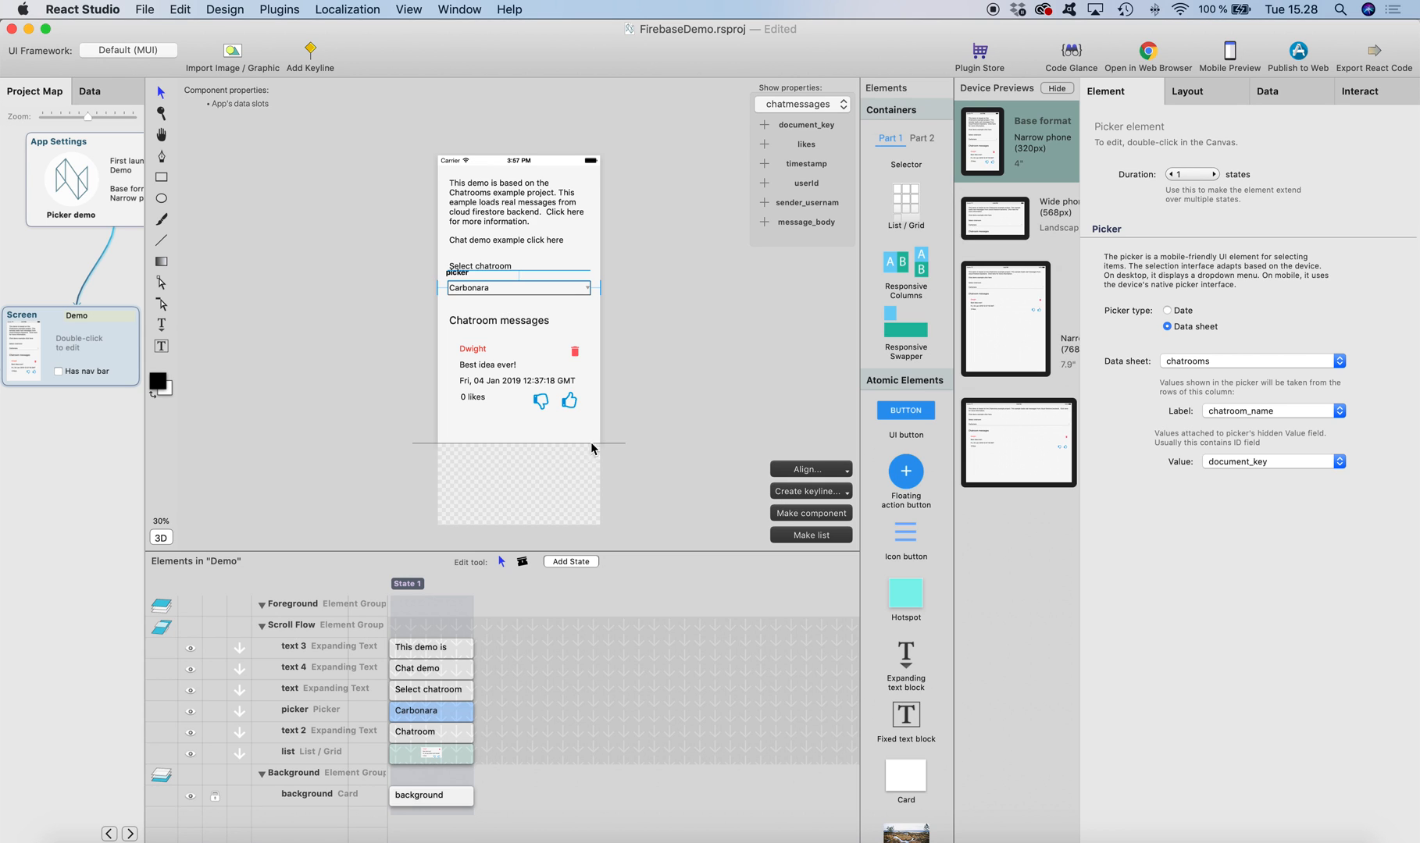
left_click(431, 753)
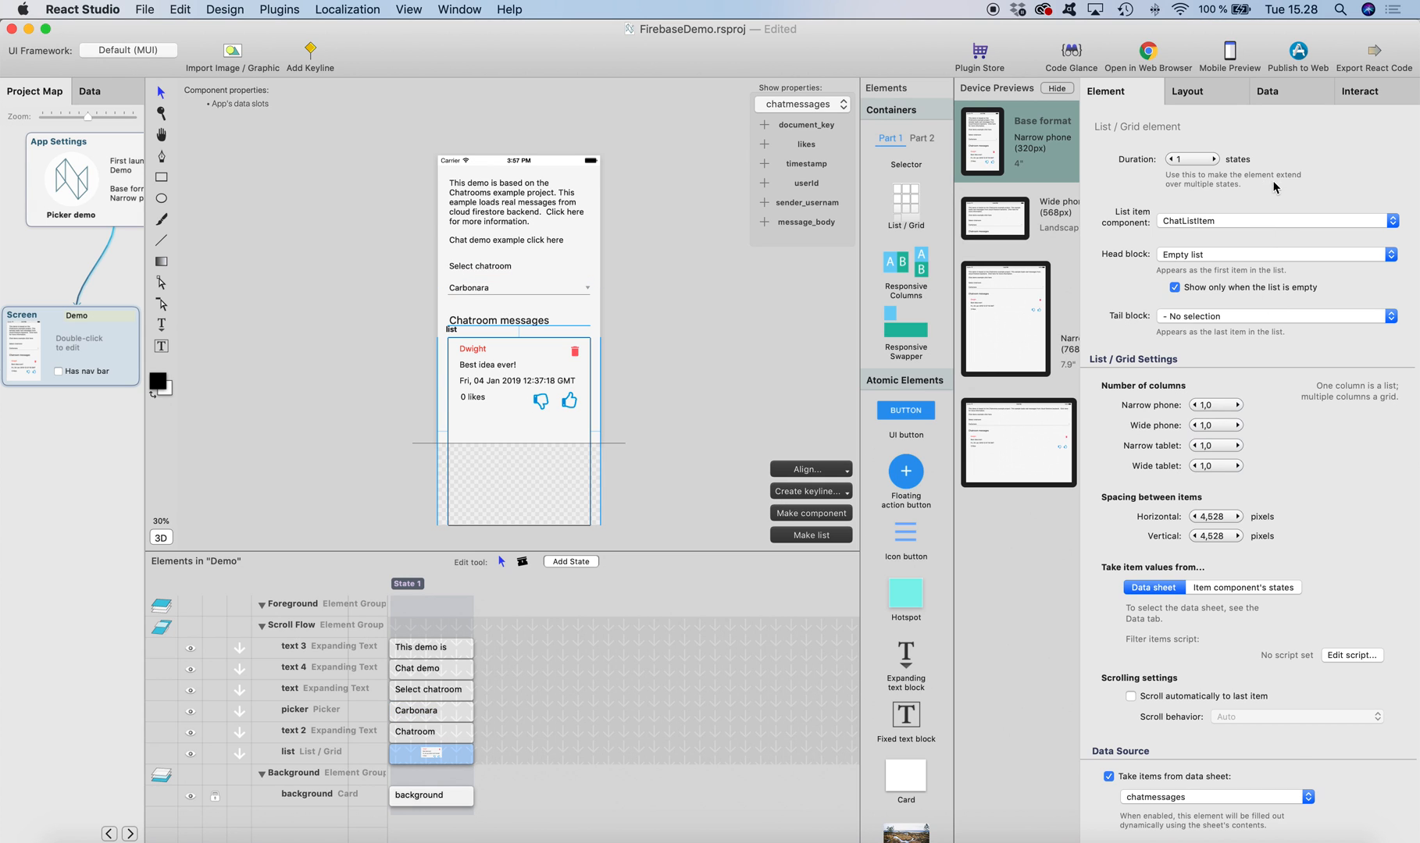
left_click(1267, 92)
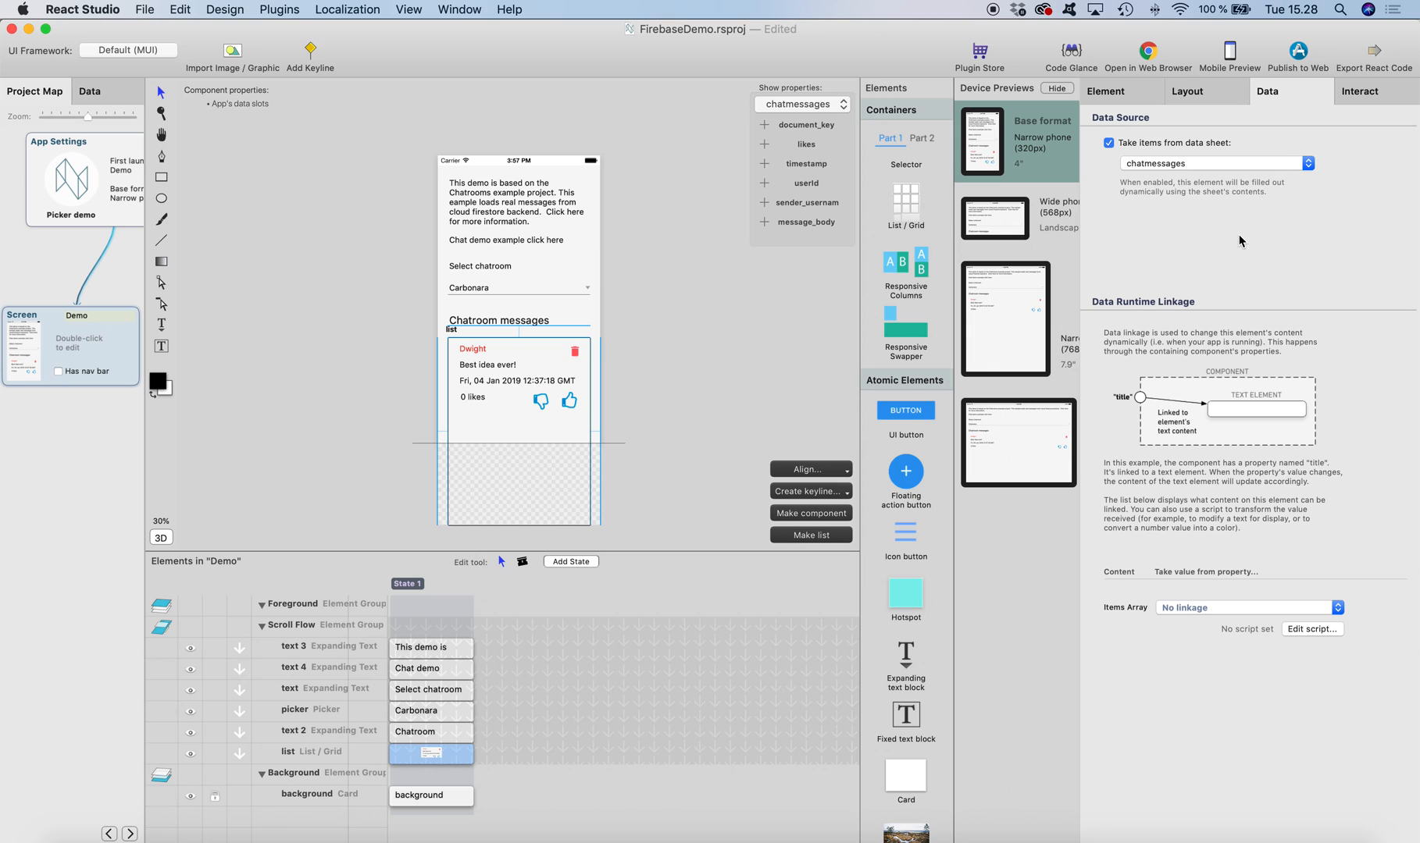
mouse_move(1248, 242)
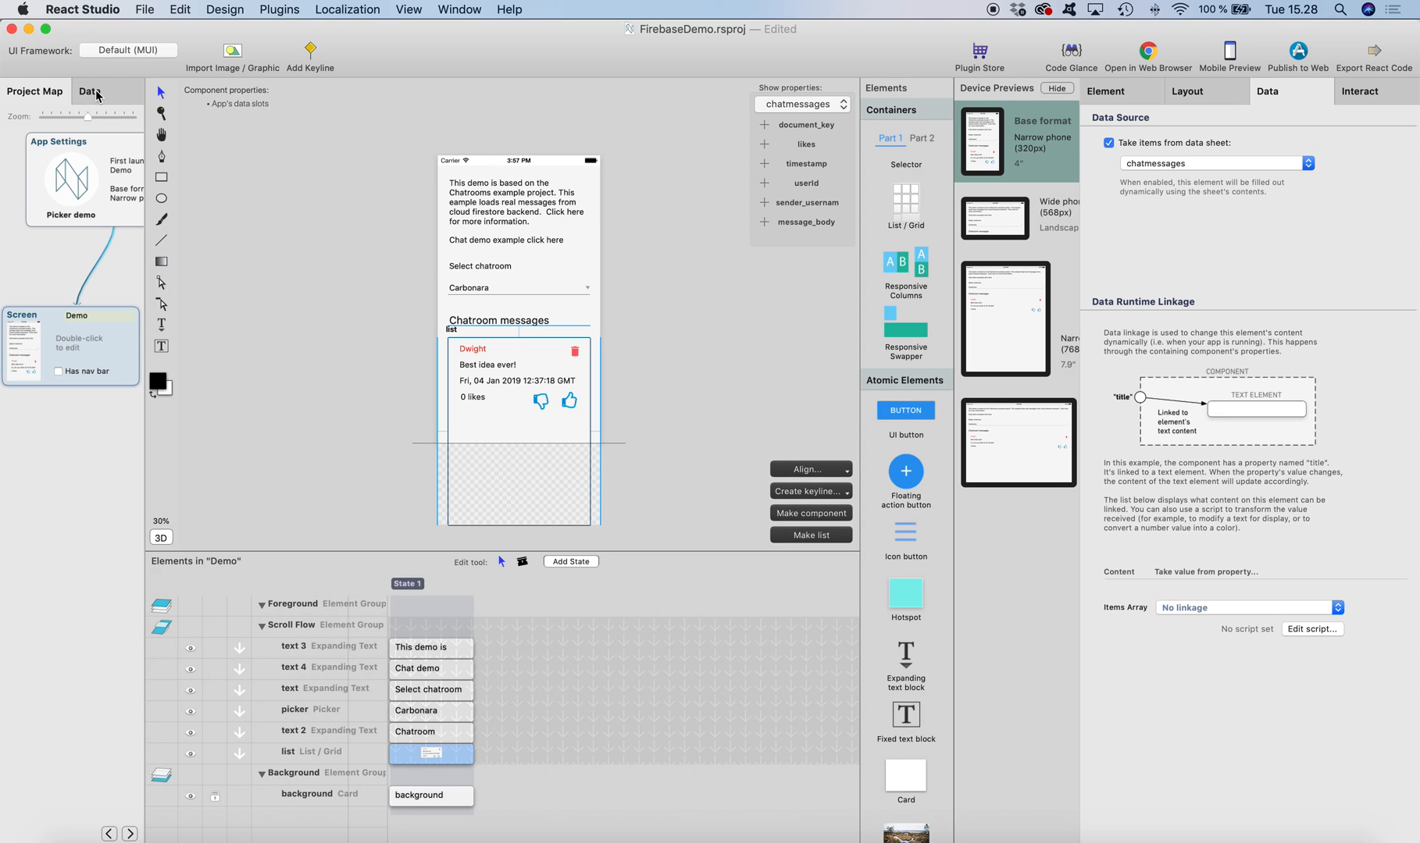
left_click(89, 92)
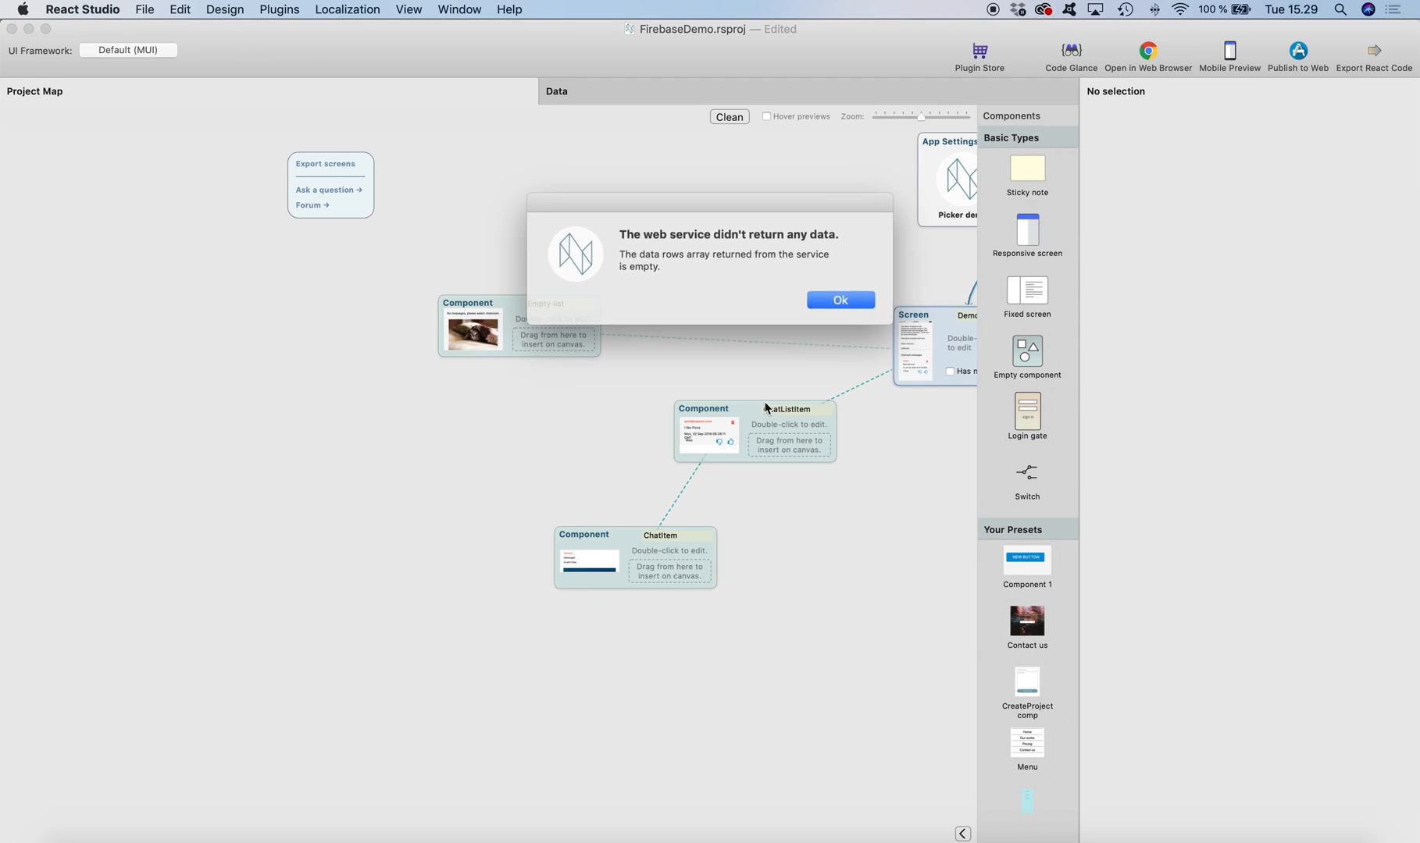
left_click(840, 300)
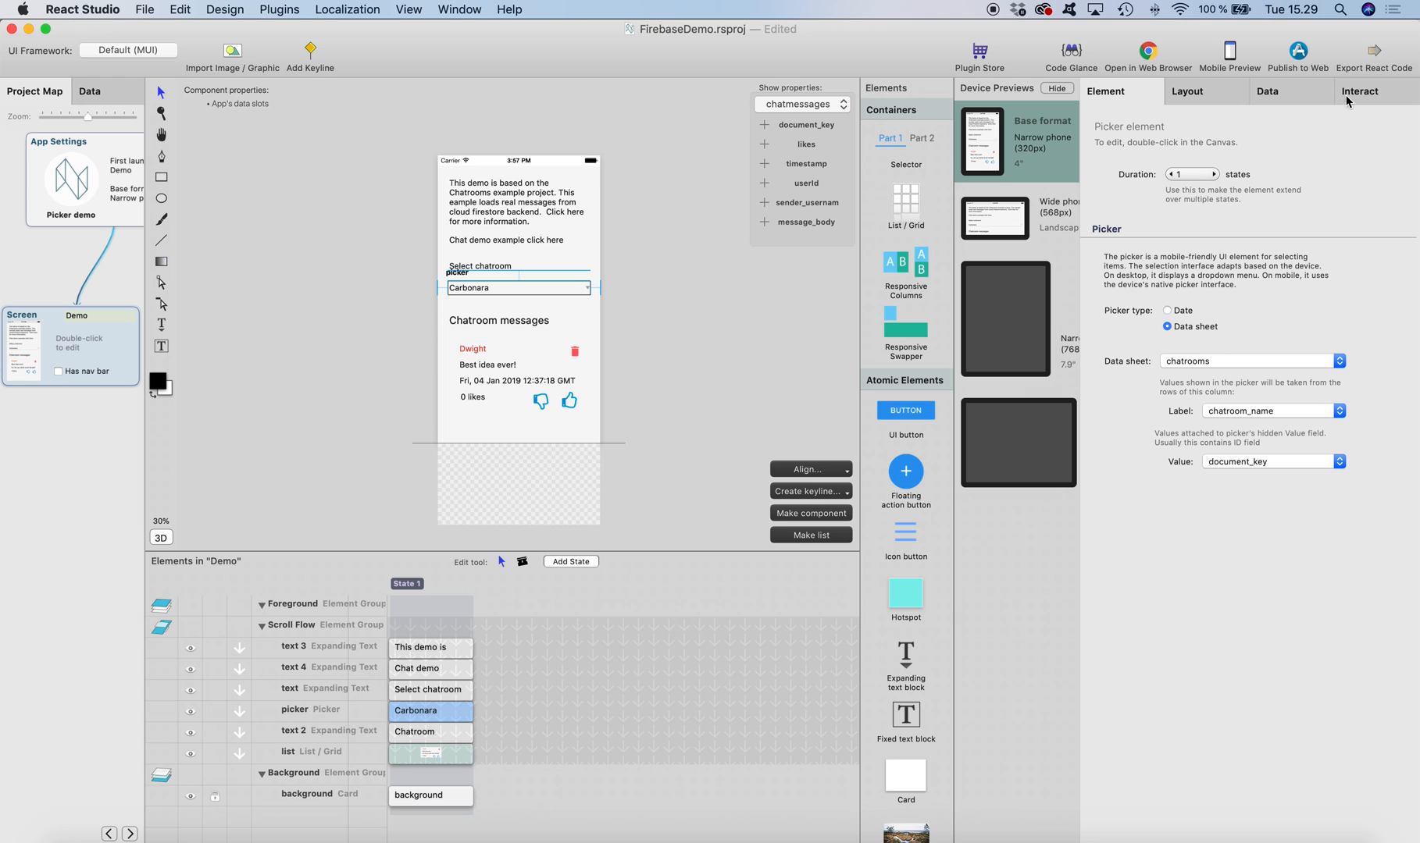
Show the picker's Save data action targeting data slot ds_SlotSelectedChatroomKey.
left_click(1371, 92)
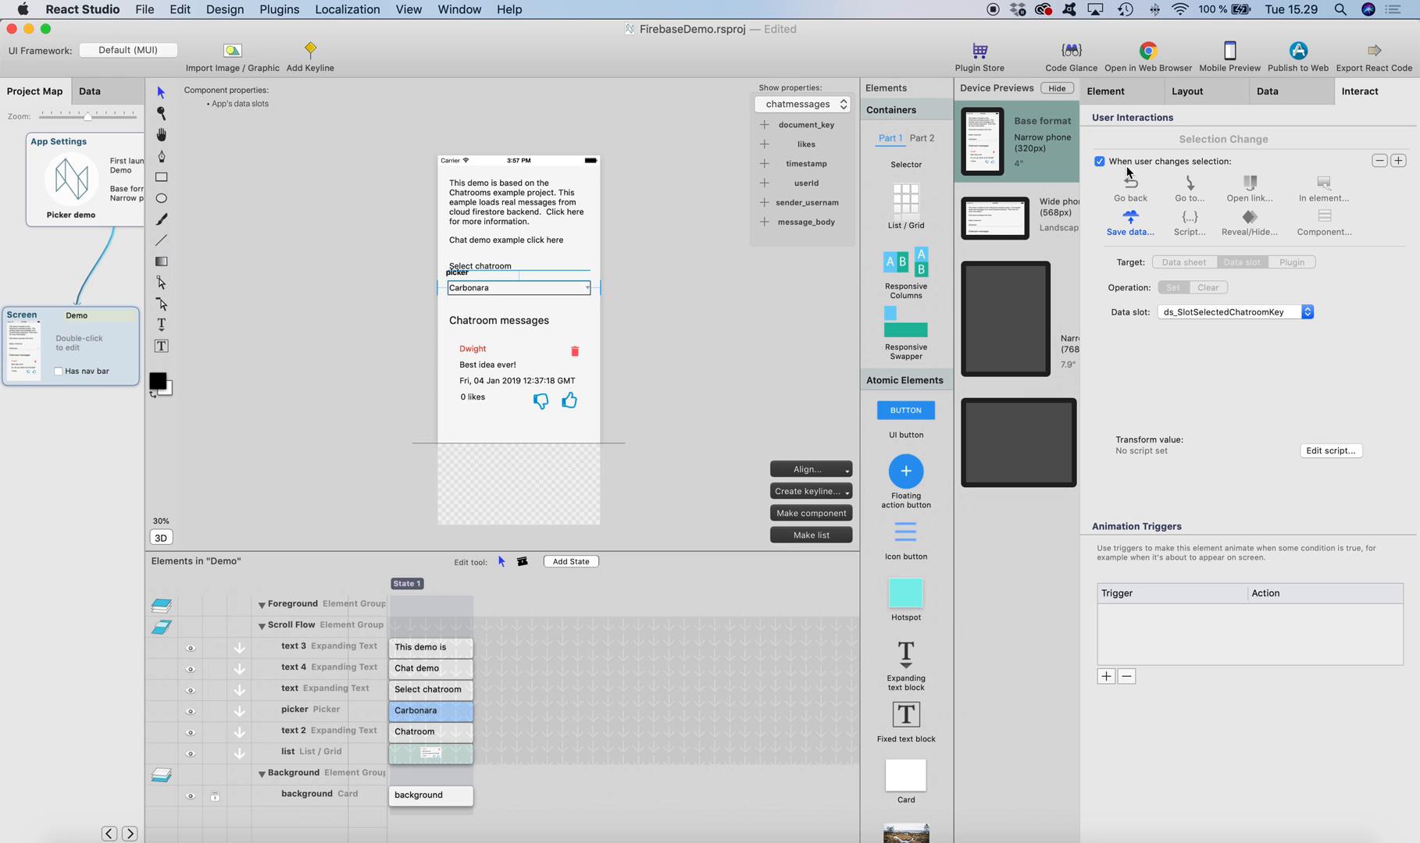
mouse_move(1165, 170)
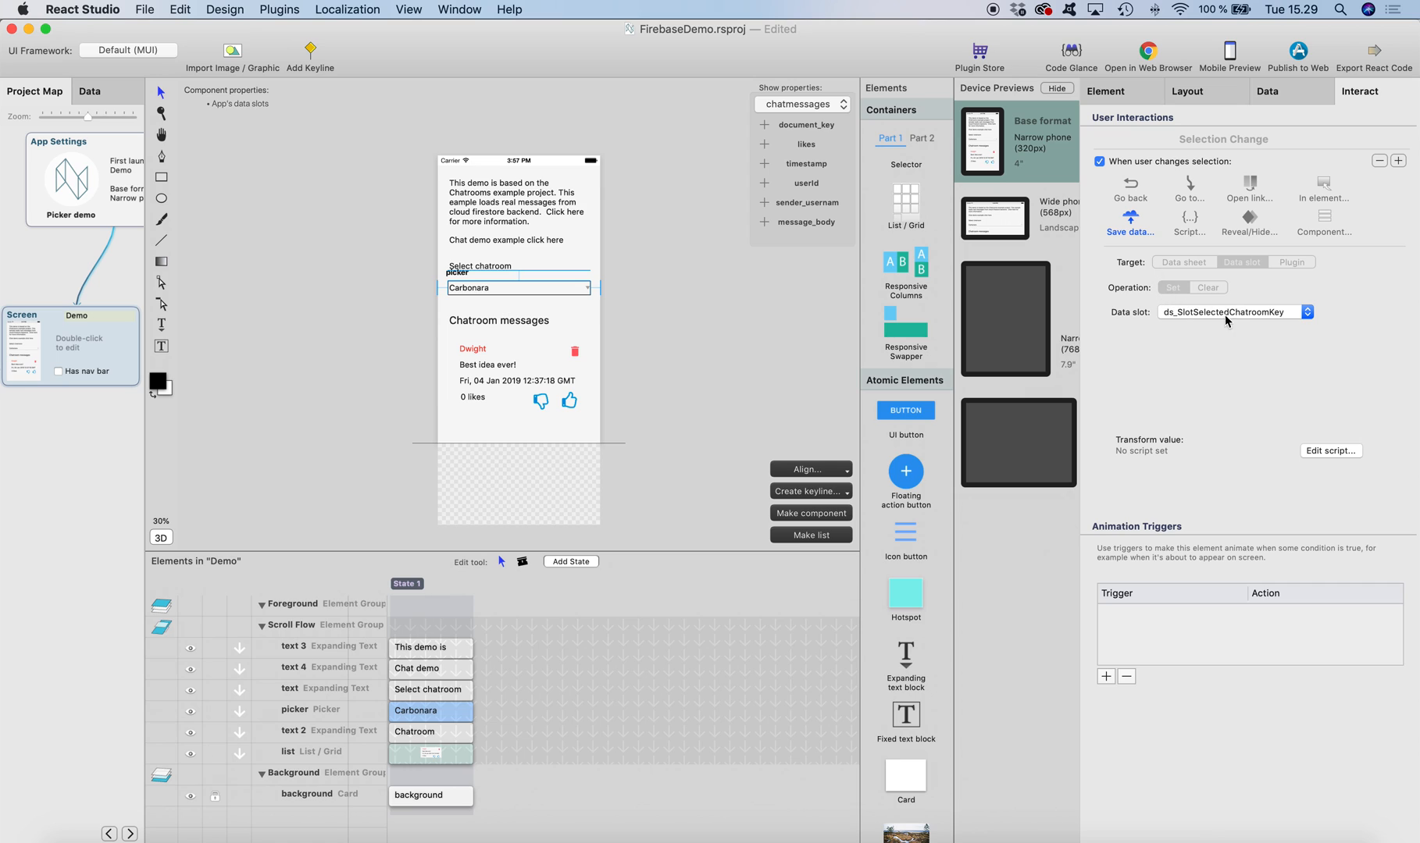
mouse_move(1253, 317)
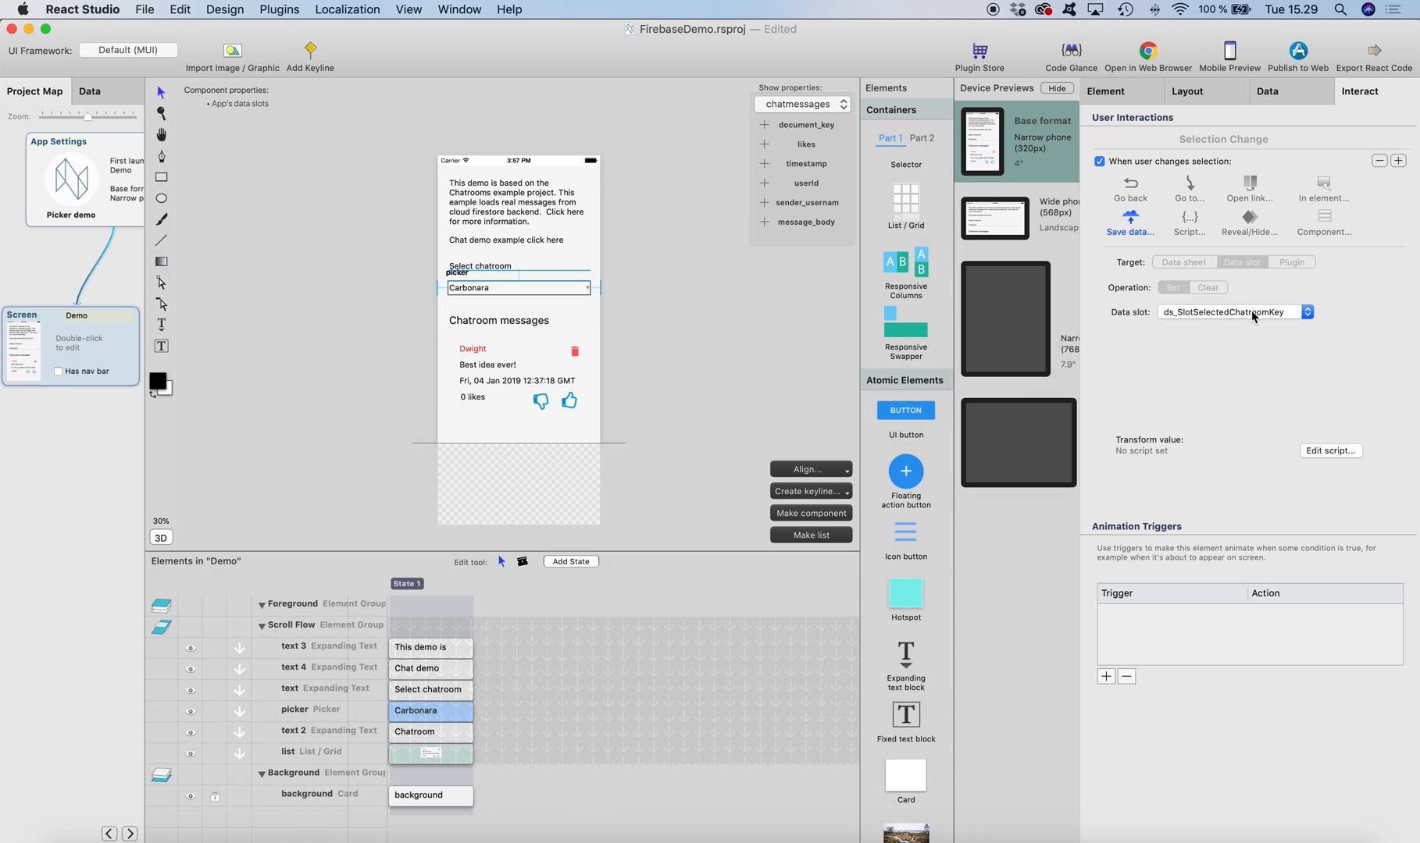
mouse_move(1226, 319)
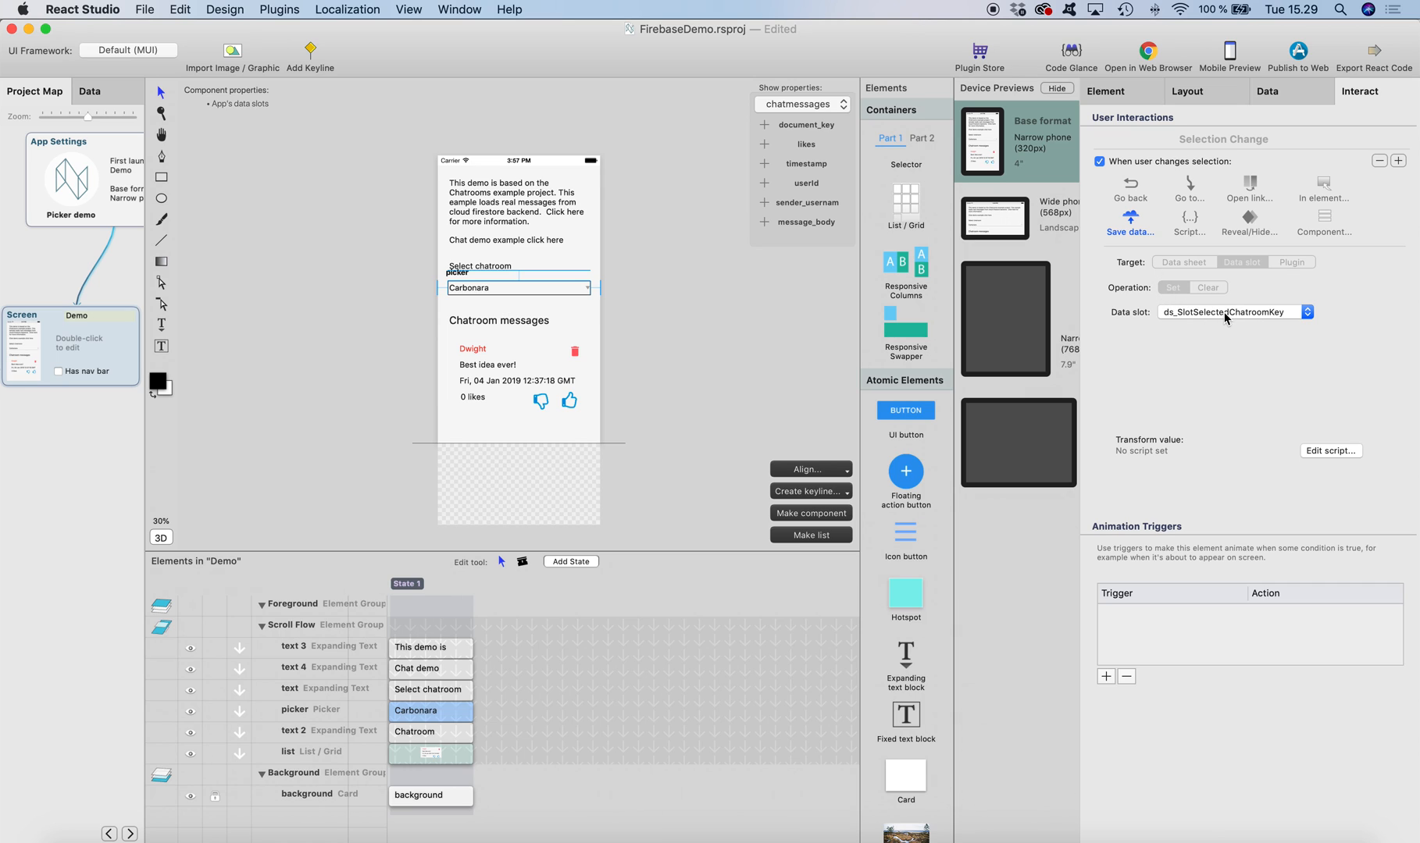
mouse_move(1218, 319)
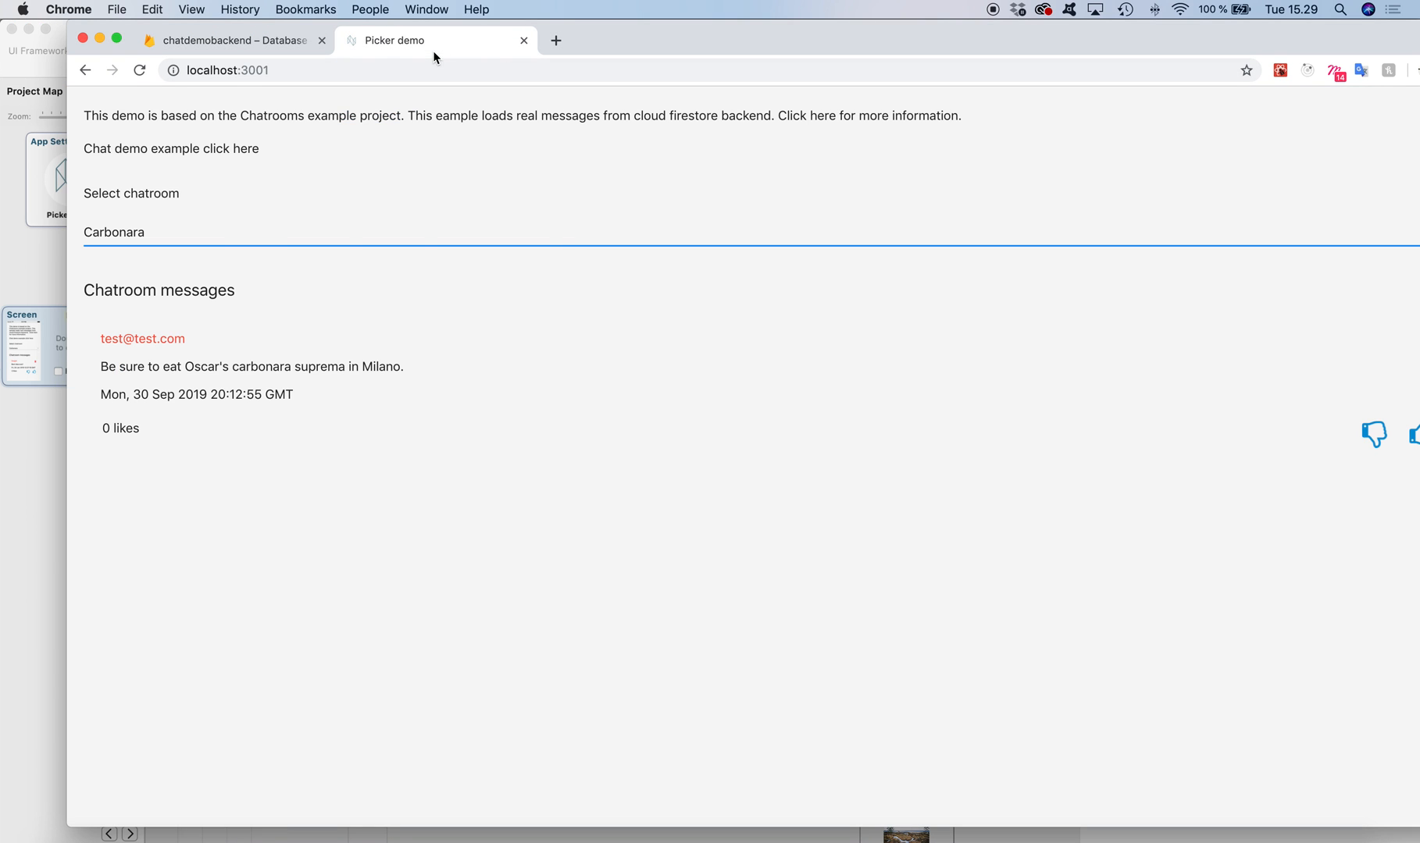
mouse_move(418, 331)
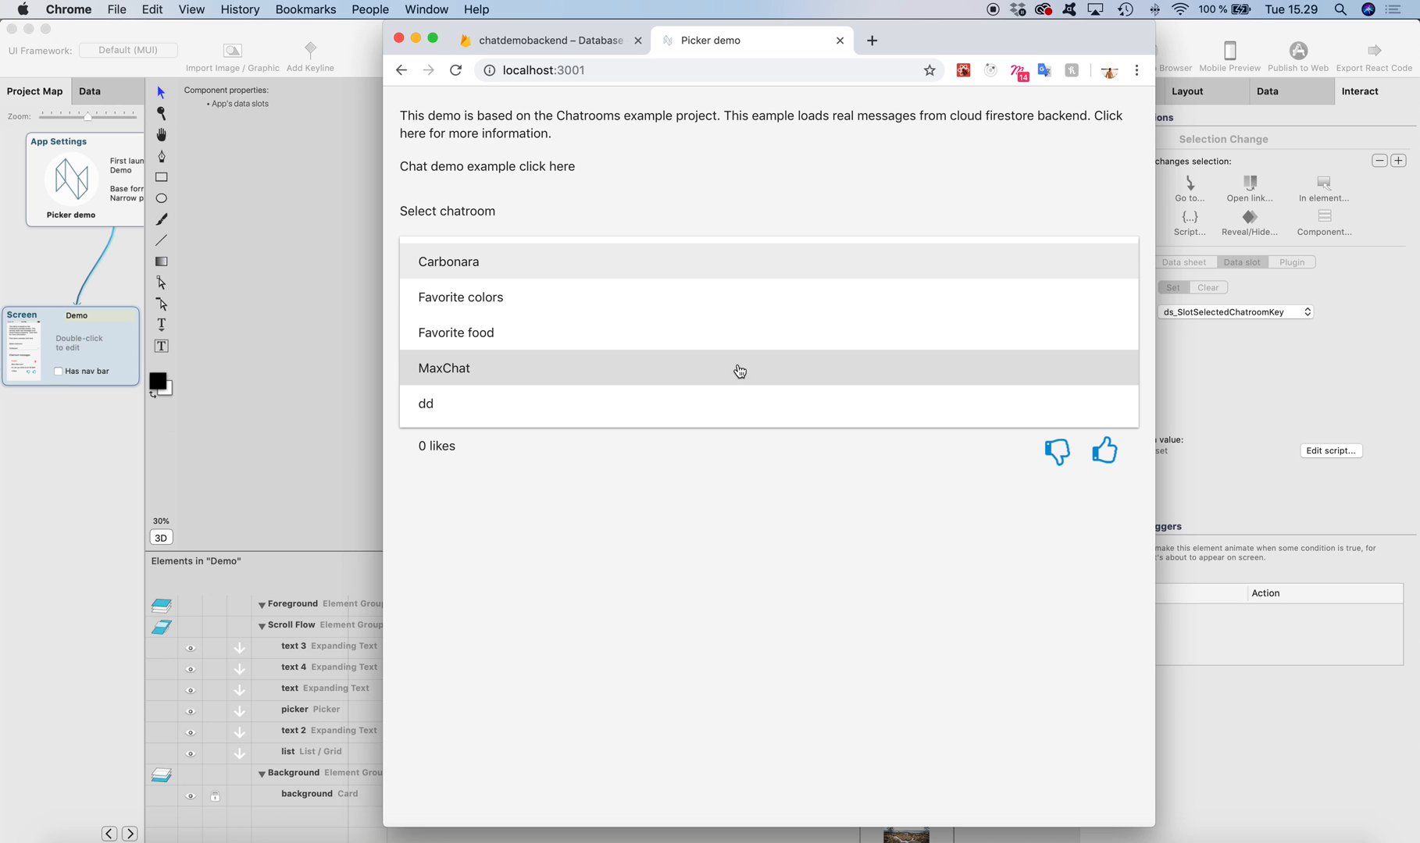
Try several chatrooms in the running demo, ending on MaxChat with only its Hello world! message.
left_click(456, 332)
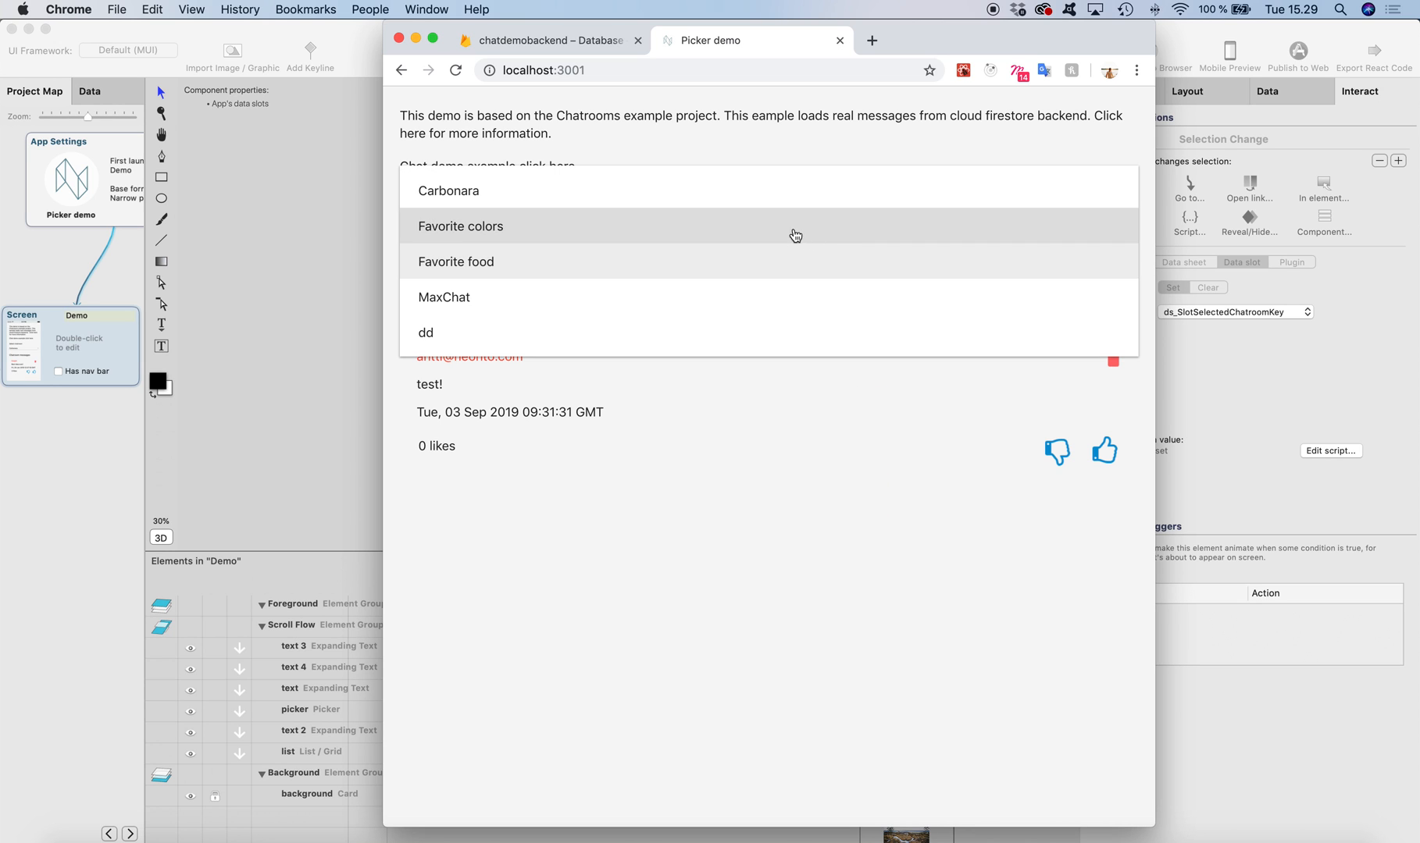
left_click(459, 227)
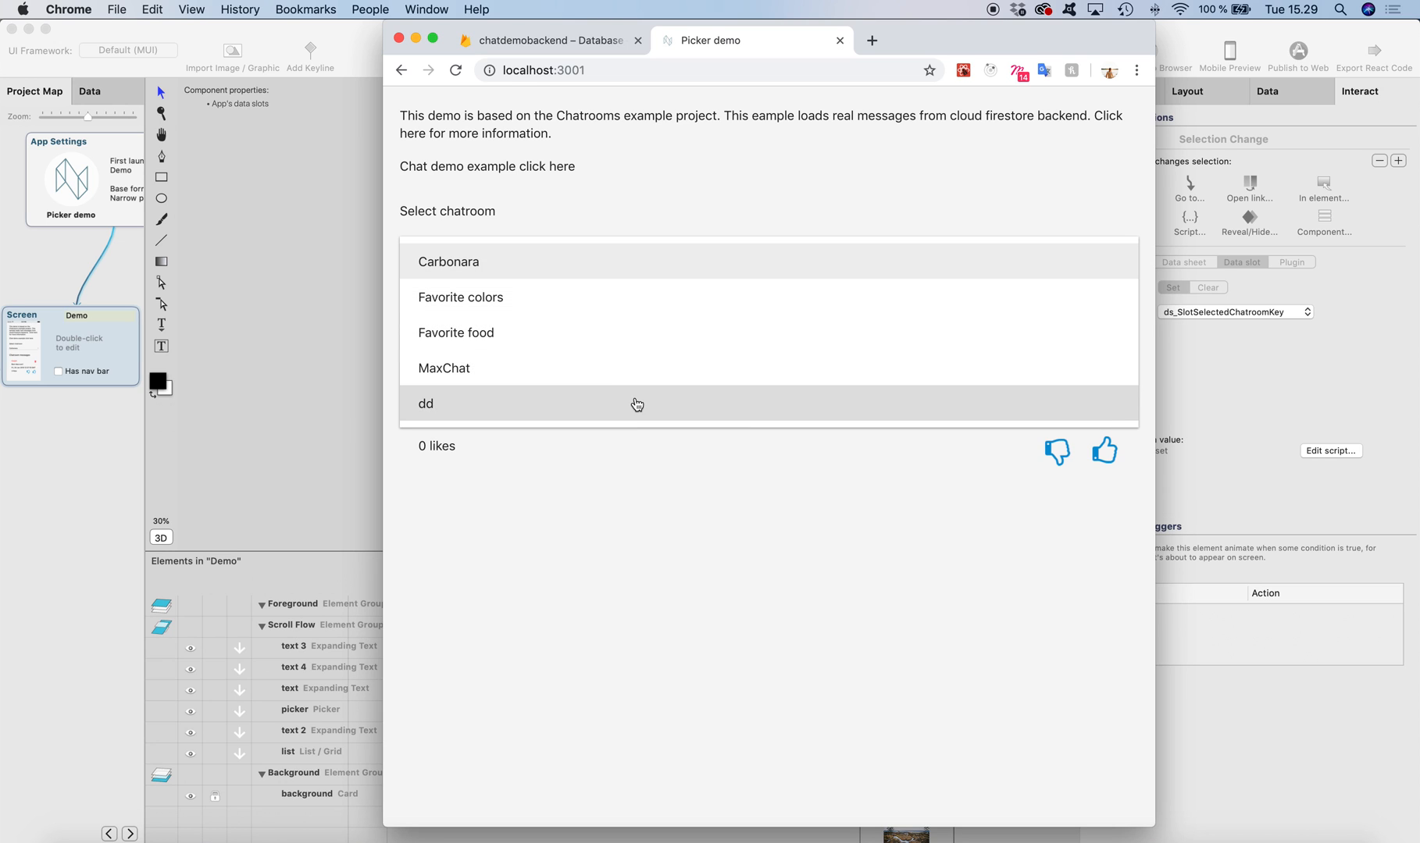
left_click(426, 405)
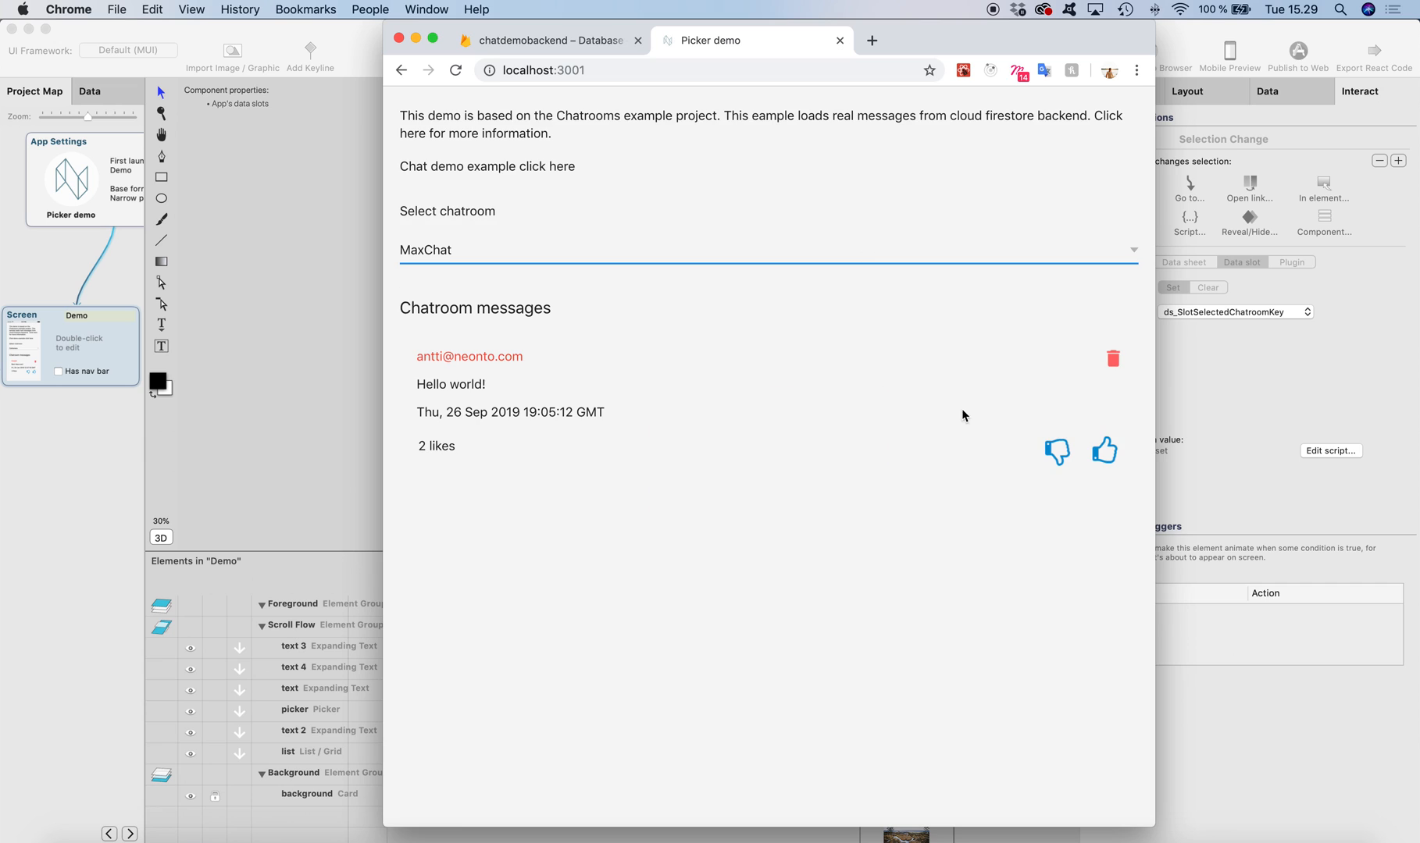
mouse_move(684, 297)
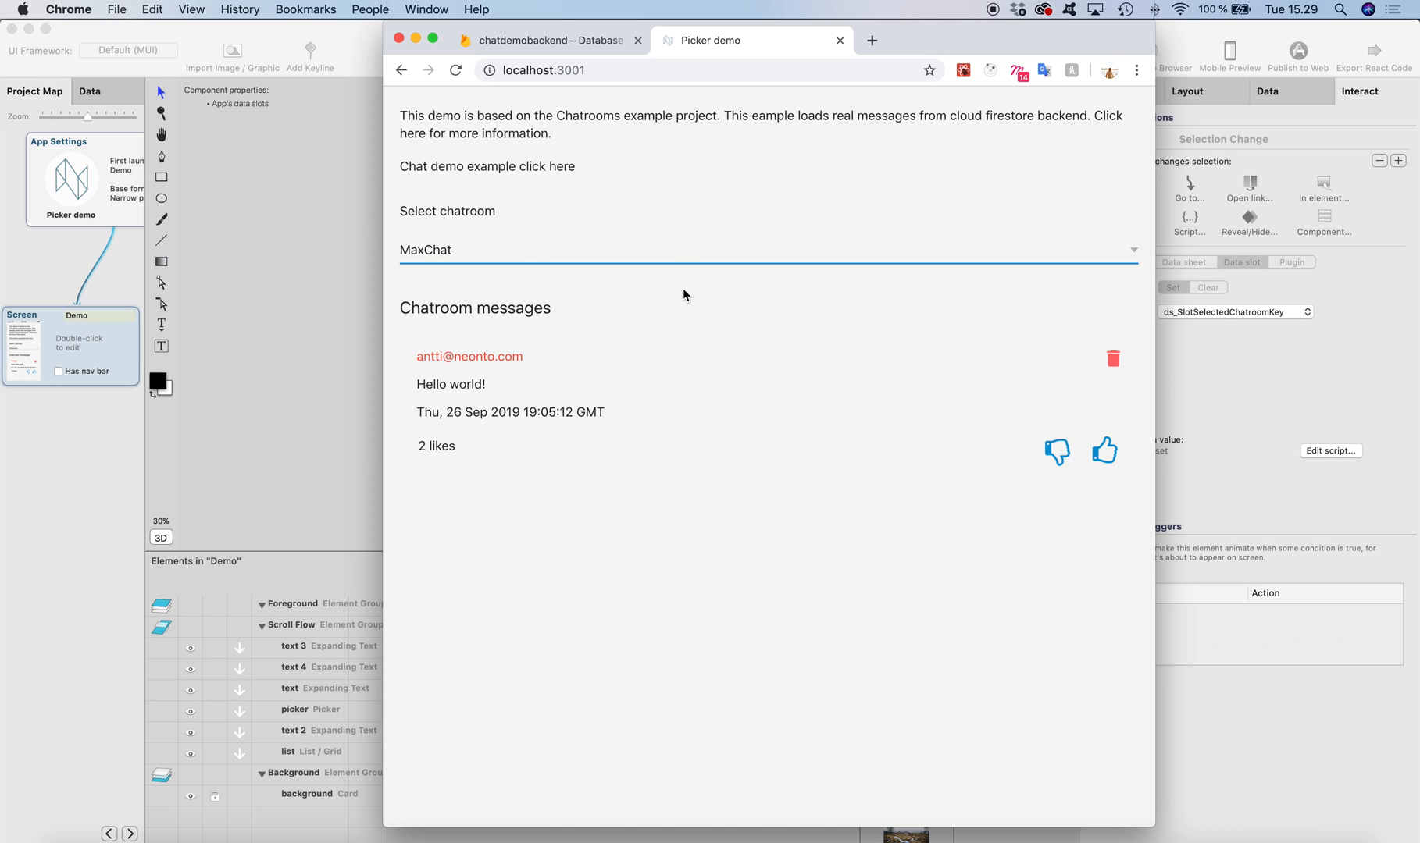
left_click(68, 9)
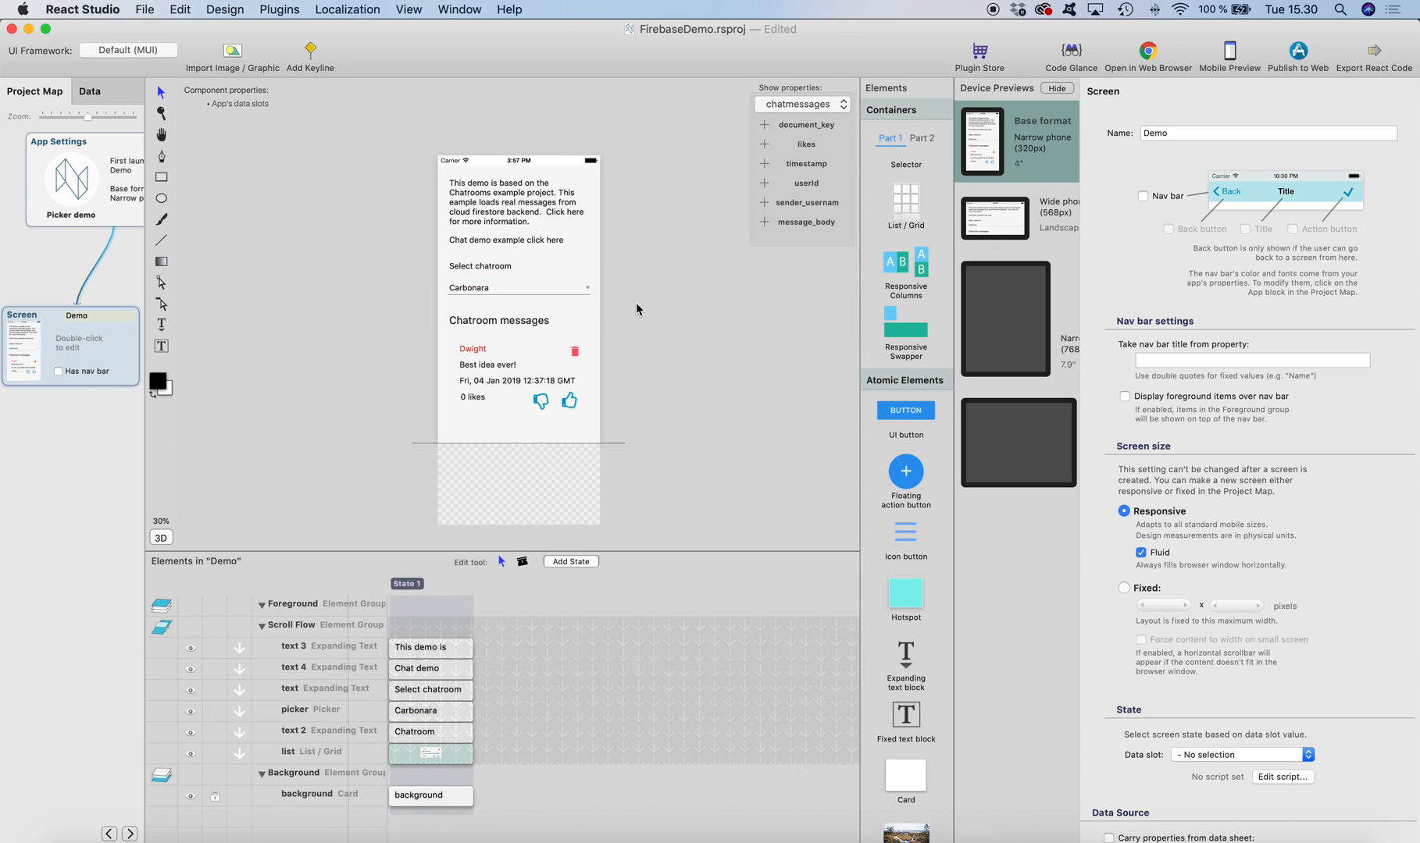
mouse_move(641, 304)
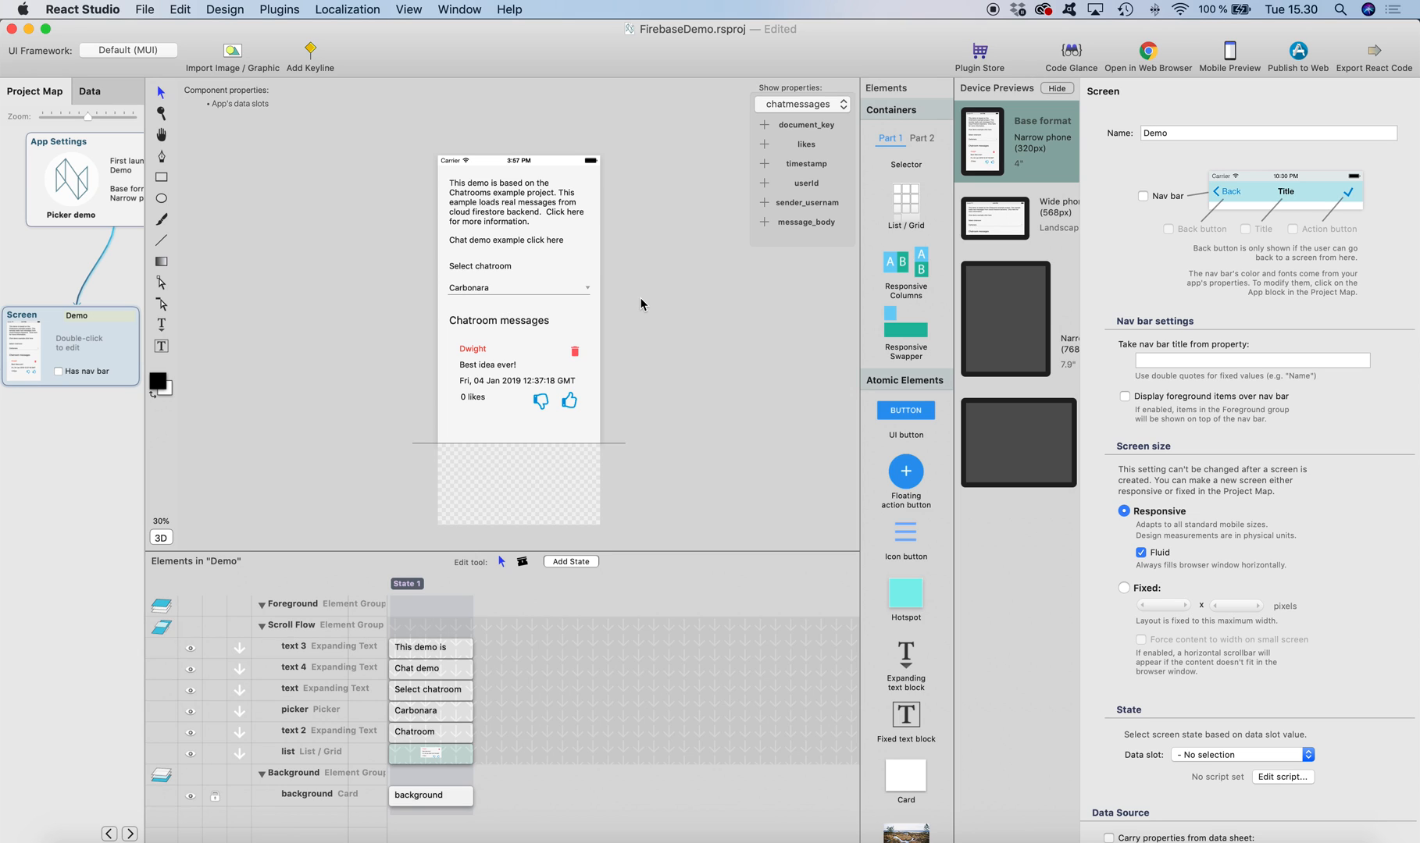